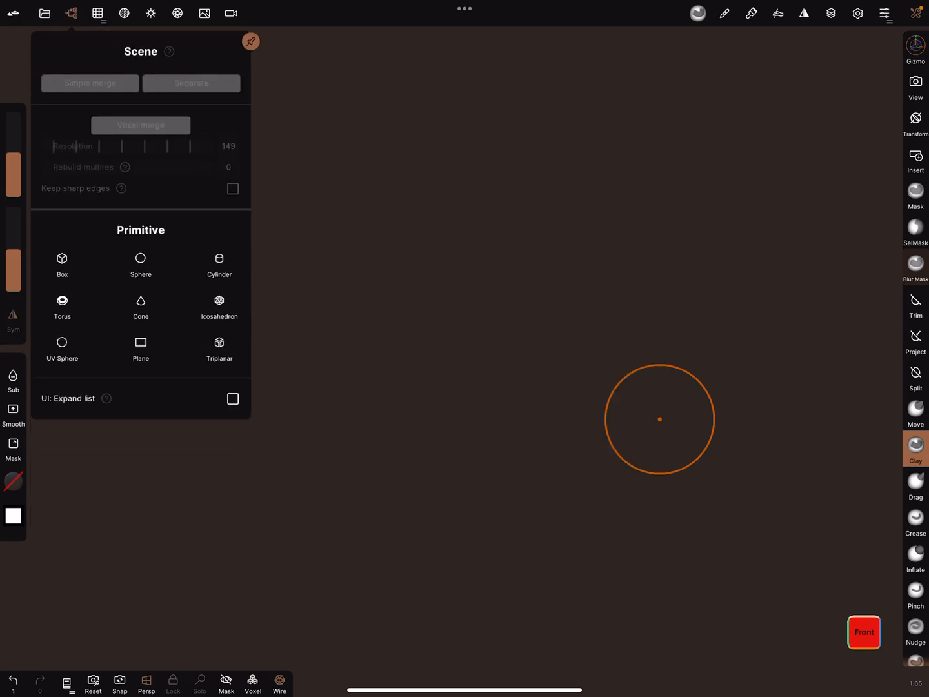
Add a box with Division X 3, validate it as multiresolution, and switch to Top view
{"action": "left_click", "coordinate": [61, 263]}
{"action": "type", "text": "my_project"}
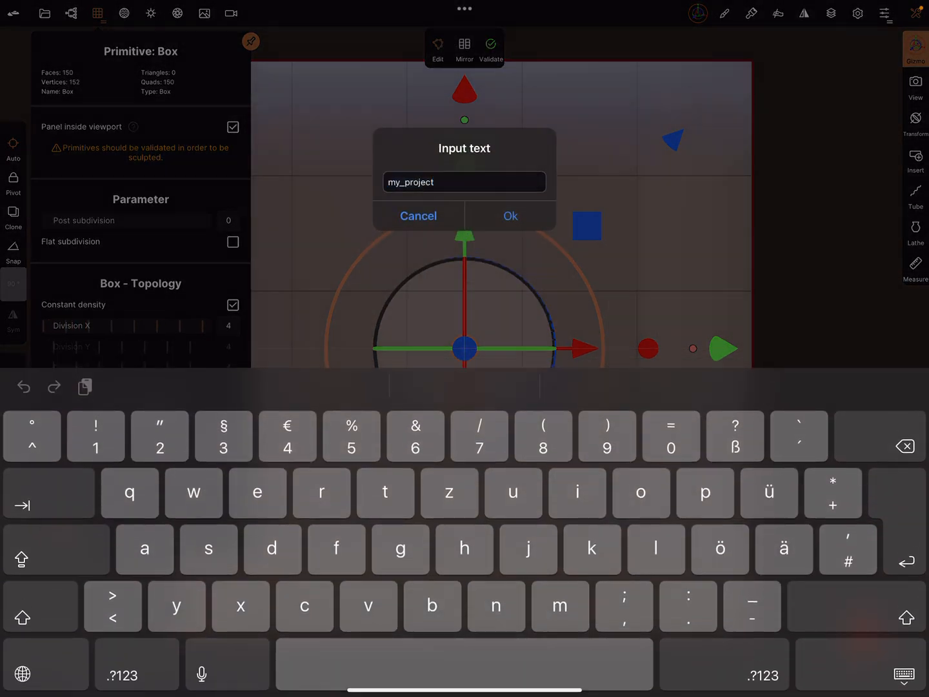
{"action": "left_click", "coordinate": [510, 215]}
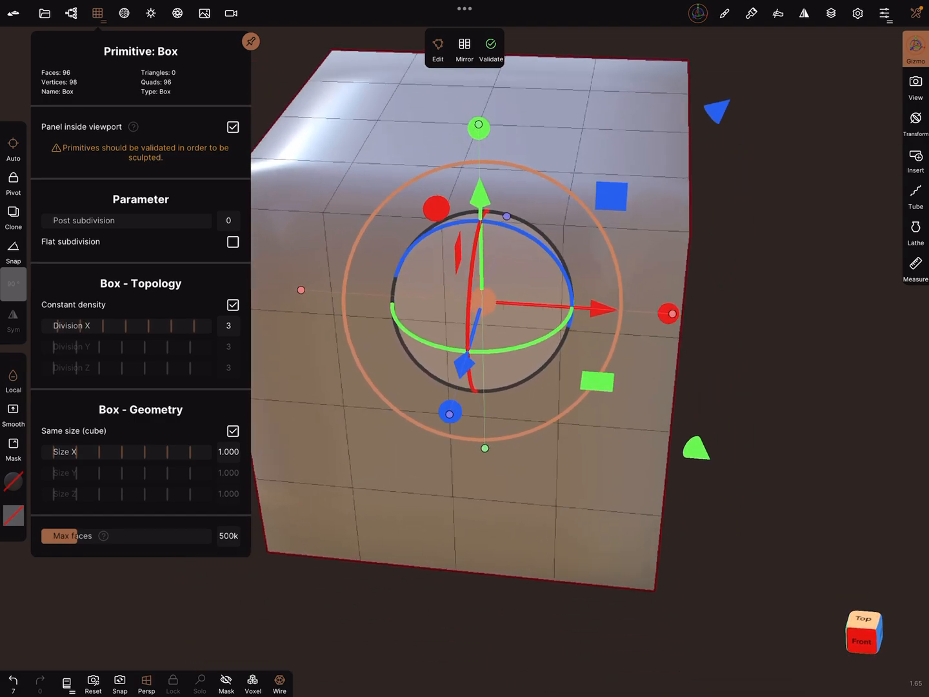
{"action": "left_click", "coordinate": [490, 48]}
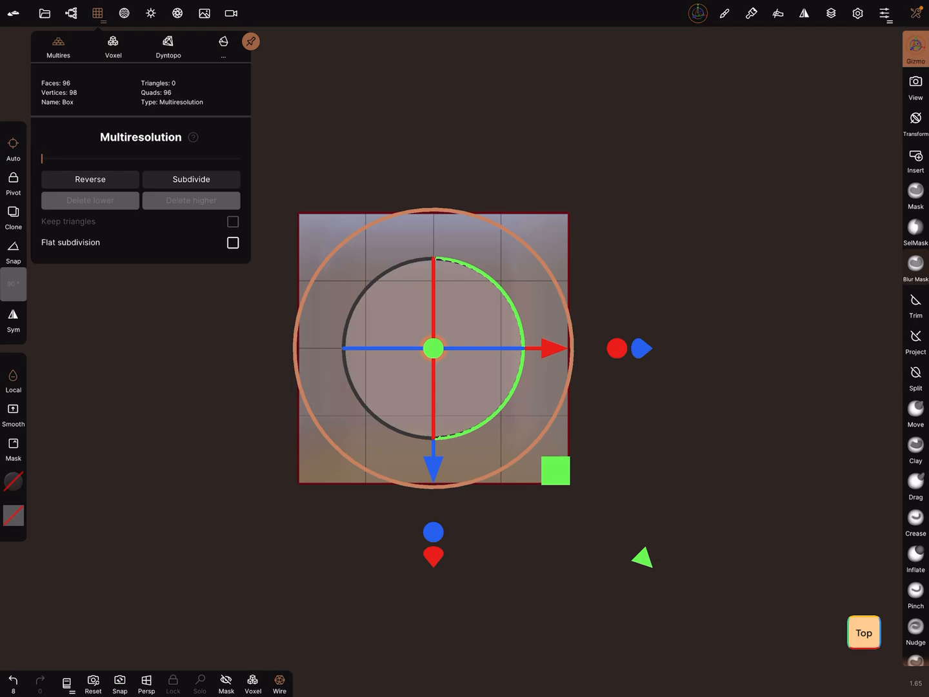
{"action": "left_click", "coordinate": [70, 13]}
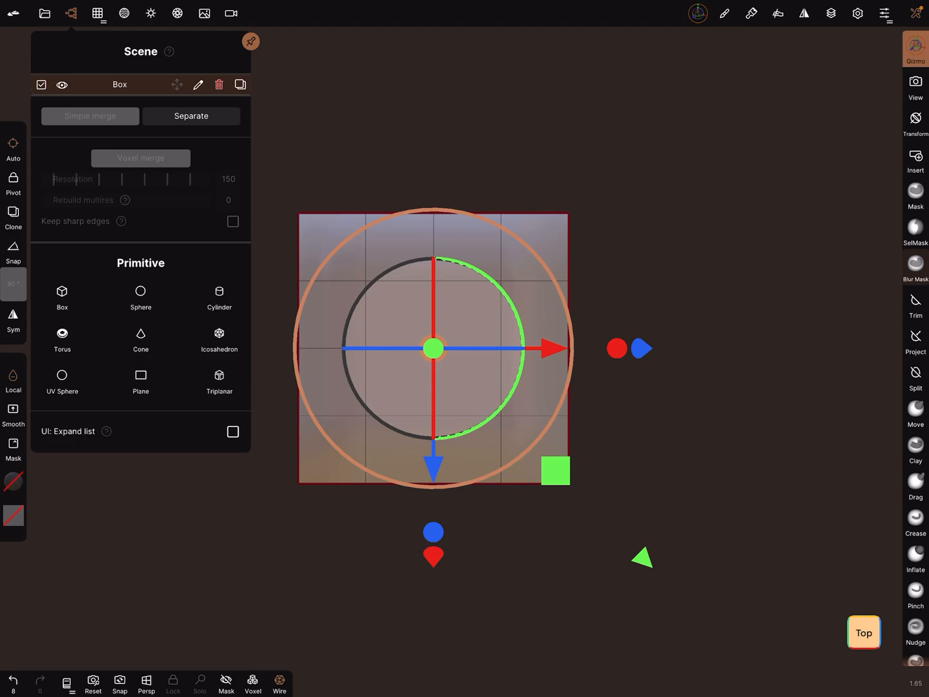
Add a 0.174 by 0.252 plane with 40 divisions below the box and validate it
{"action": "left_click", "coordinate": [140, 375]}
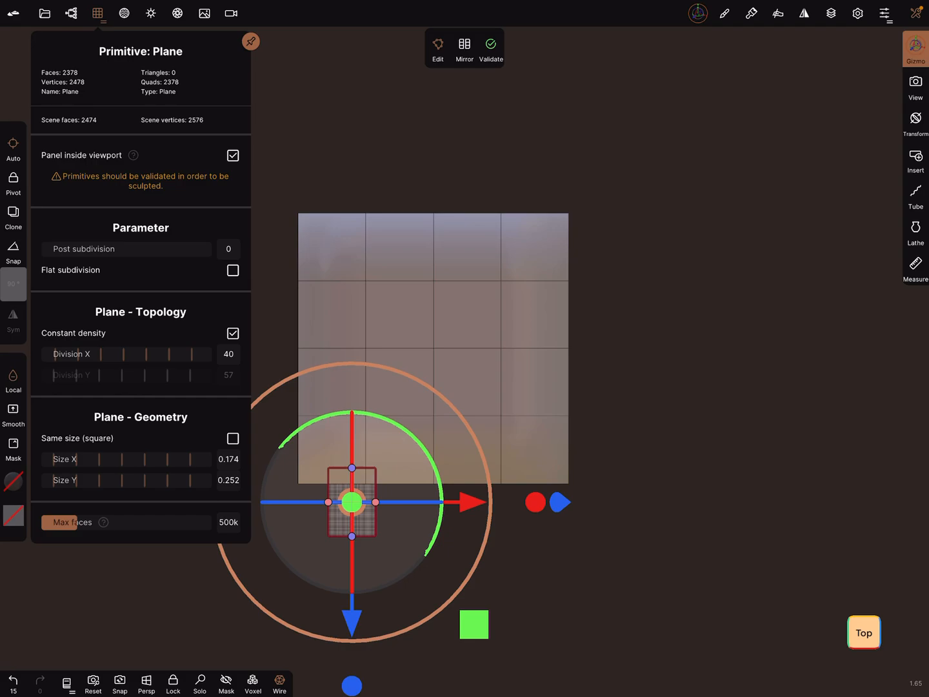
{"action": "left_click", "coordinate": [490, 49]}
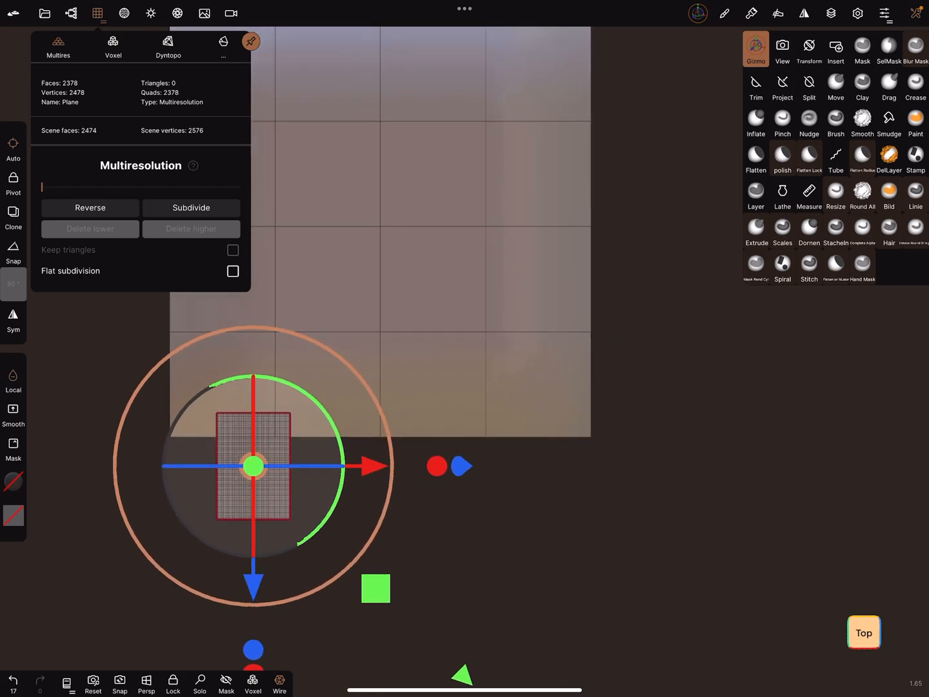
Lock the top view and paint the molding profile outline on the plane in black
{"action": "left_click", "coordinate": [863, 632]}
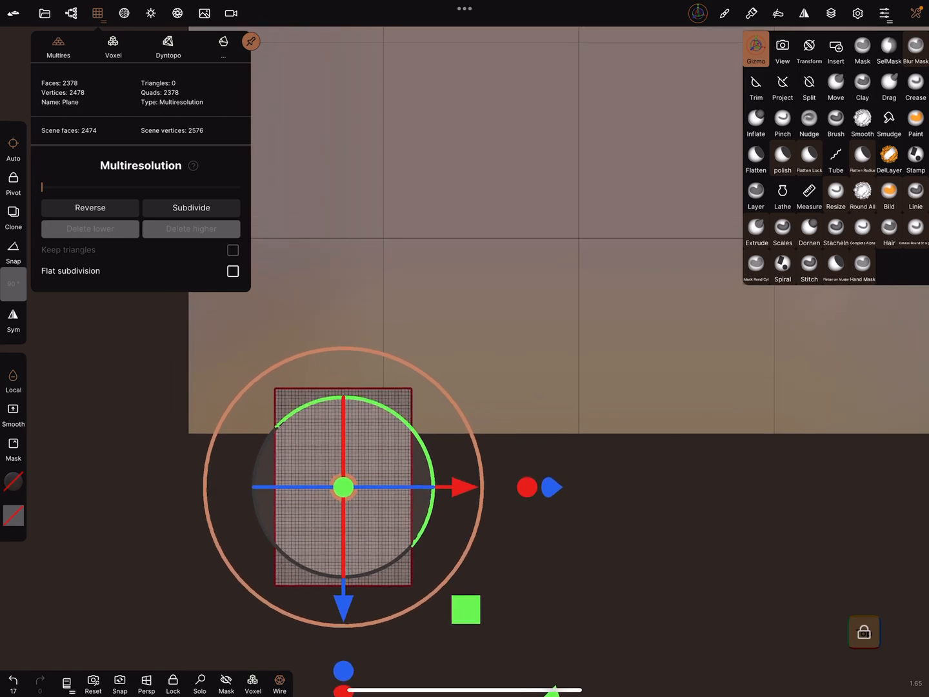
{"action": "left_click", "coordinate": [916, 123]}
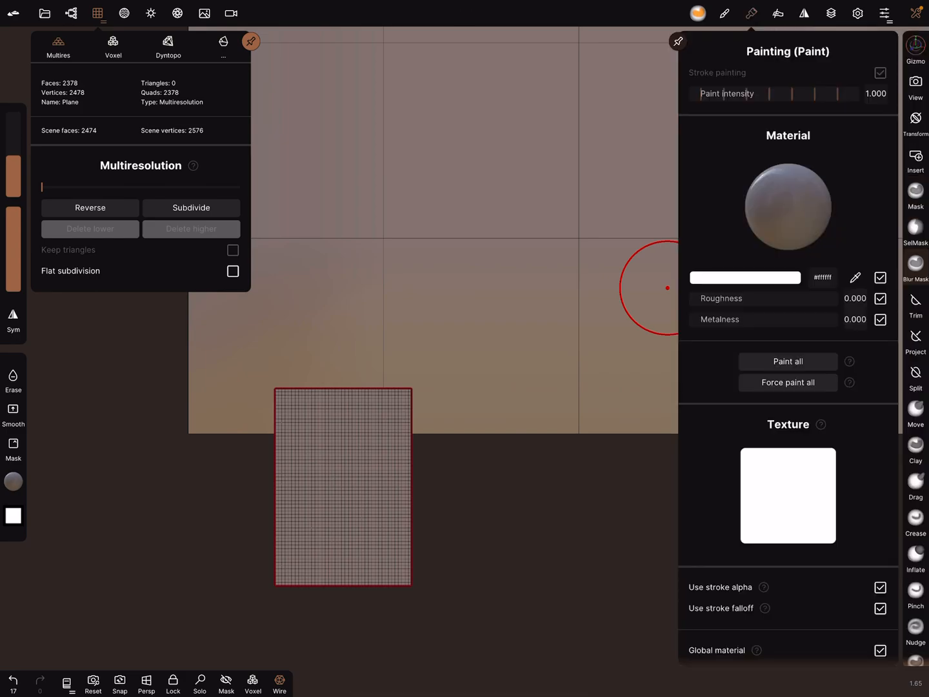
{"action": "left_click", "coordinate": [744, 277]}
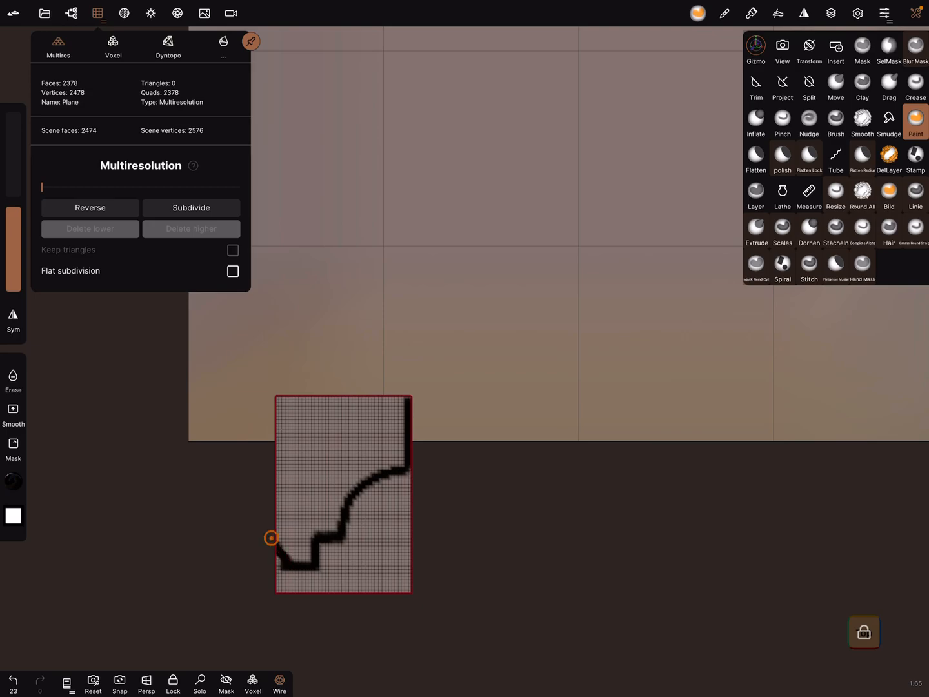
{"action": "mouse_move", "coordinate": [279, 530]}
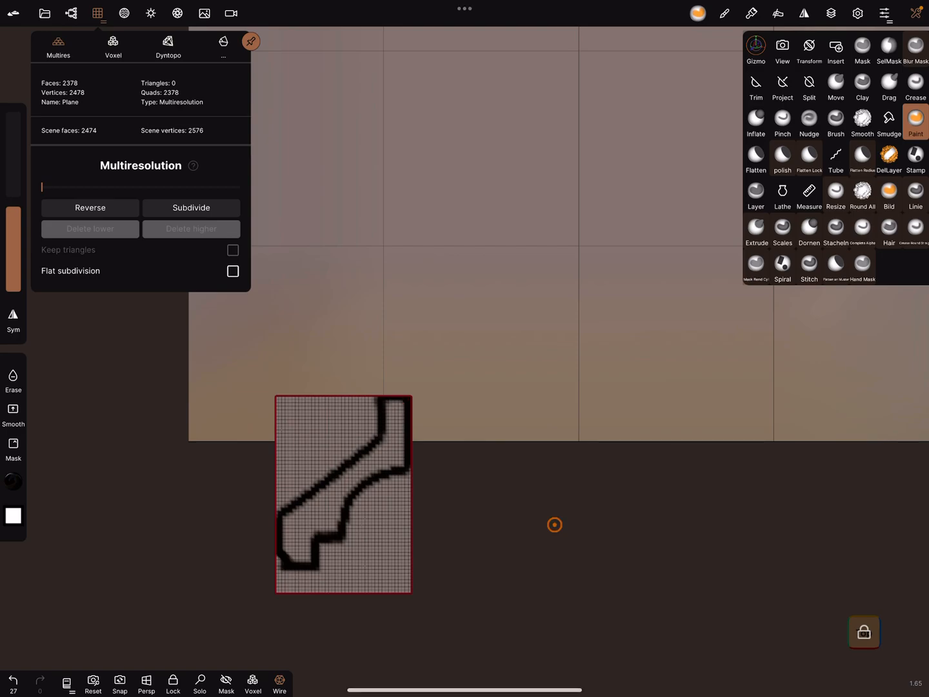
Lasso-trim the plane along the painted outline, keeping only the profile shape
{"action": "left_click", "coordinate": [756, 87]}
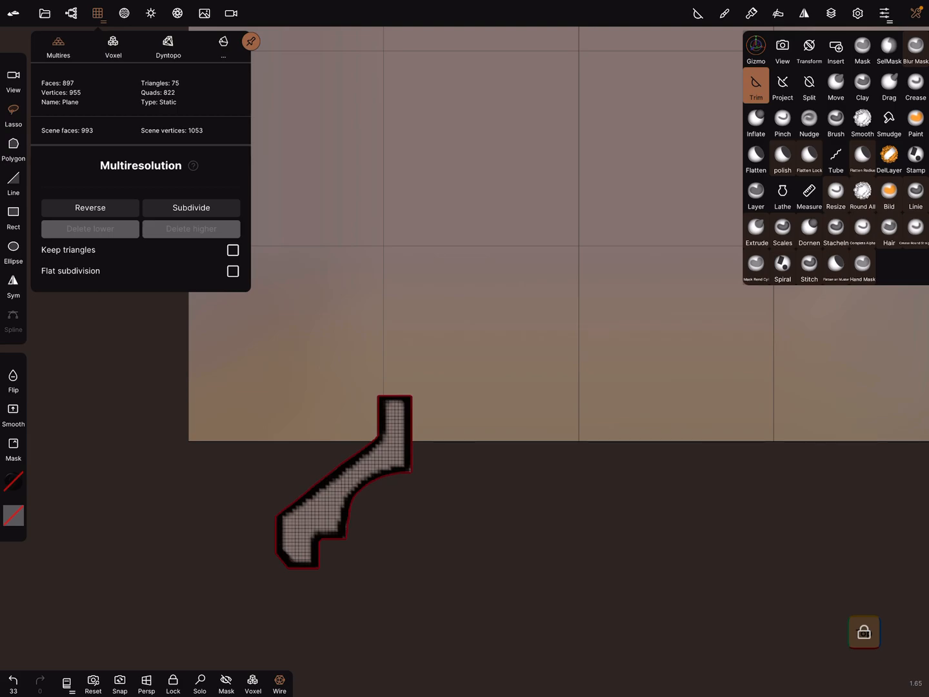
{"action": "left_click", "coordinate": [752, 12]}
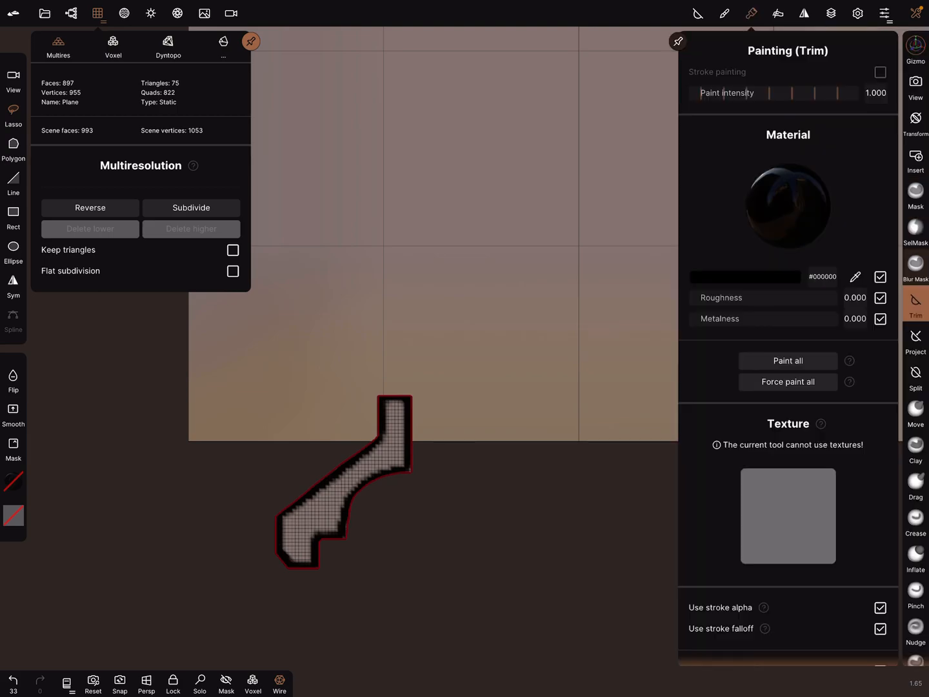
Mask the profile, extract a shell of thickness 3, and decimate it to 238 triangles
{"action": "left_click", "coordinate": [743, 277]}
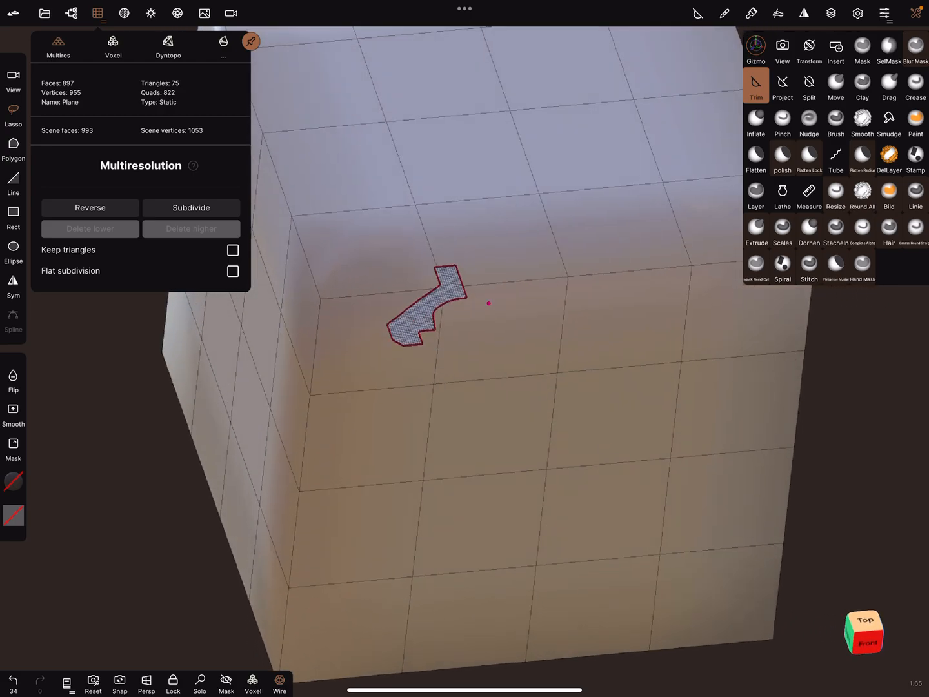
{"action": "left_click", "coordinate": [862, 50]}
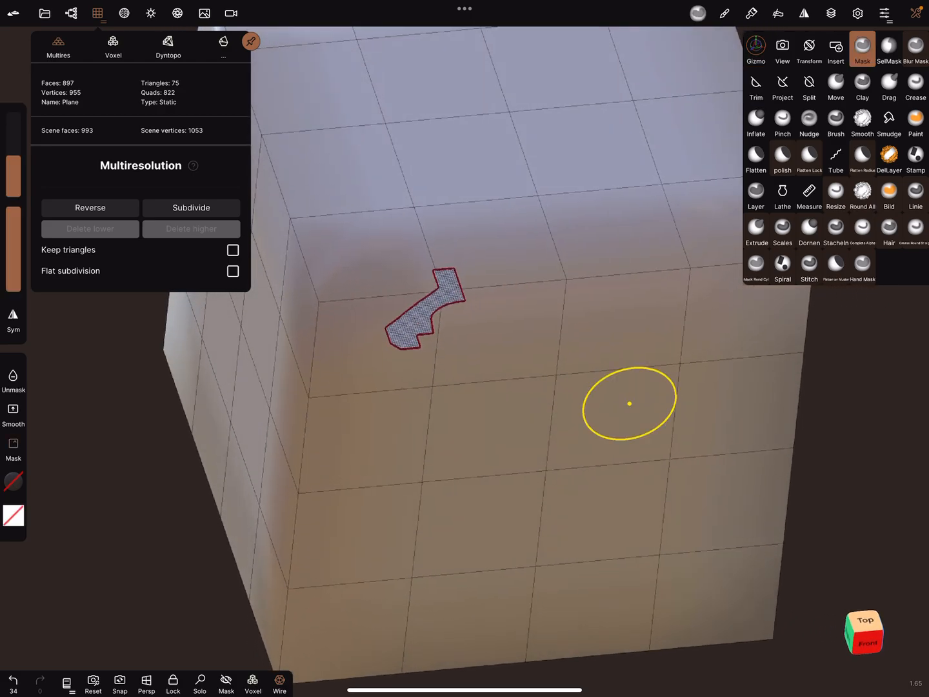
{"action": "left_click", "coordinate": [755, 86]}
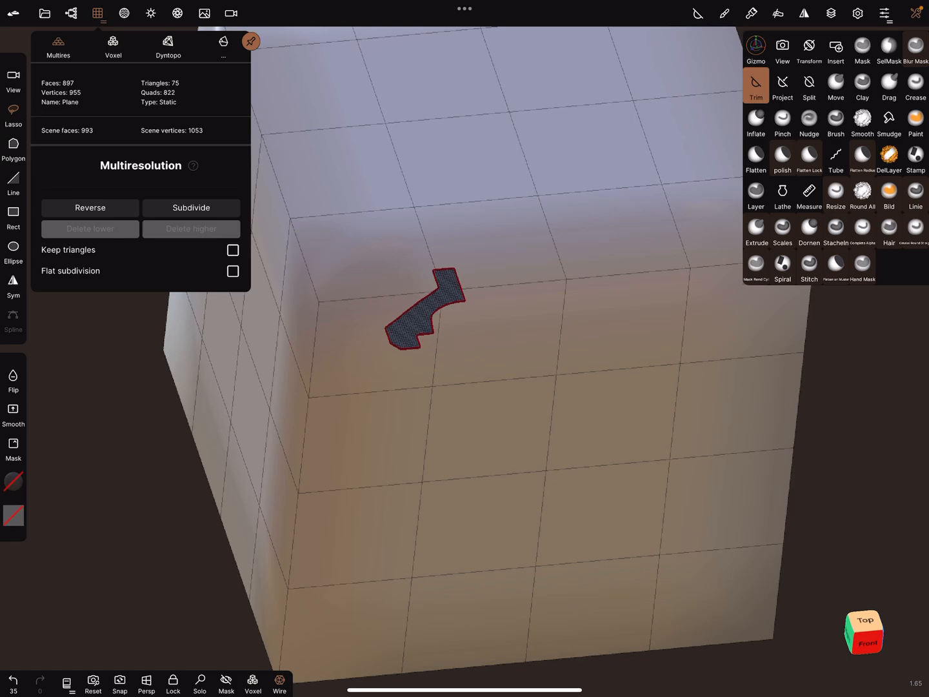
{"action": "left_click", "coordinate": [862, 50]}
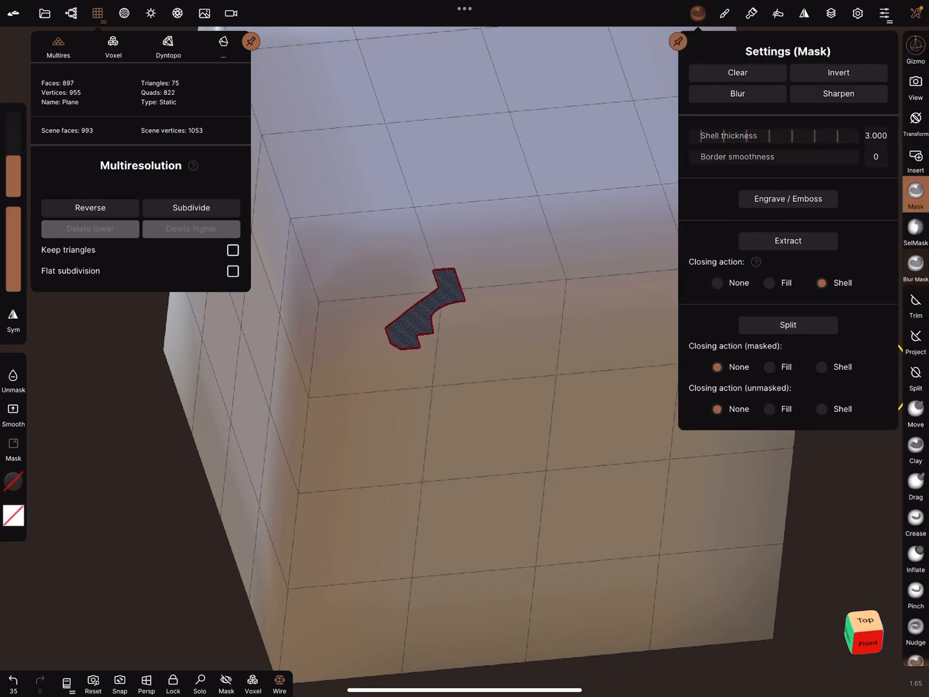
{"action": "left_click", "coordinate": [787, 240]}
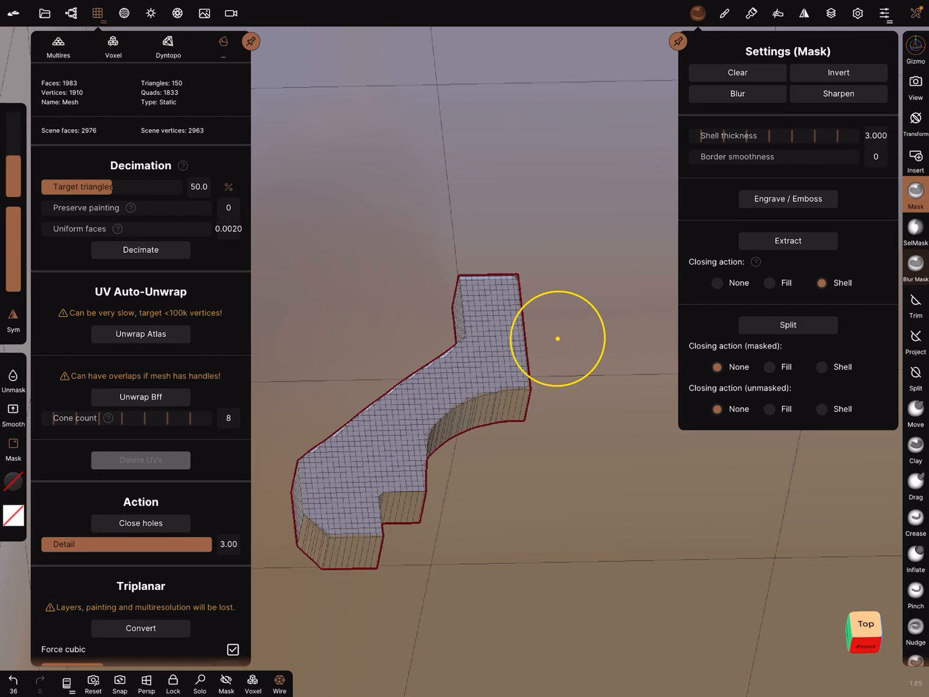
{"action": "left_click", "coordinate": [140, 250]}
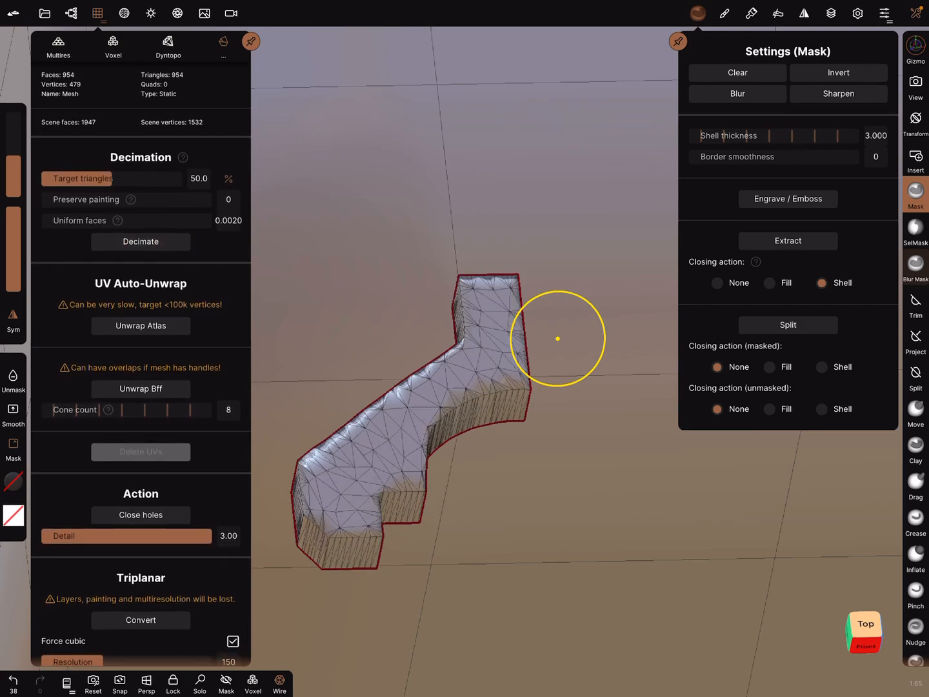
{"action": "left_click", "coordinate": [140, 242]}
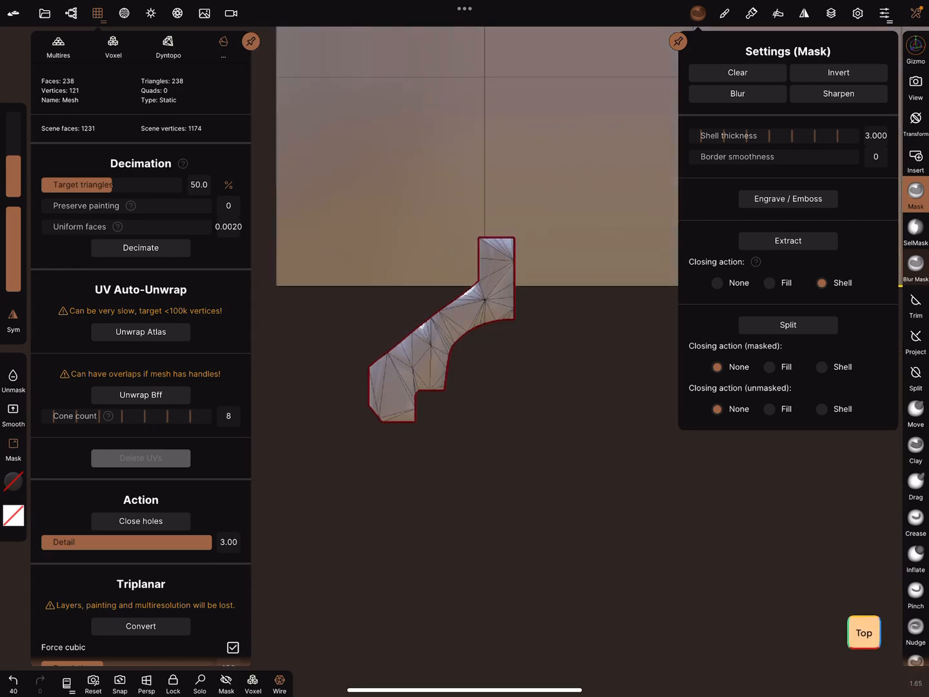
Decimate the molding piece to 59 triangles, switch to Front view, and adjust mask settings
{"action": "left_click", "coordinate": [863, 632]}
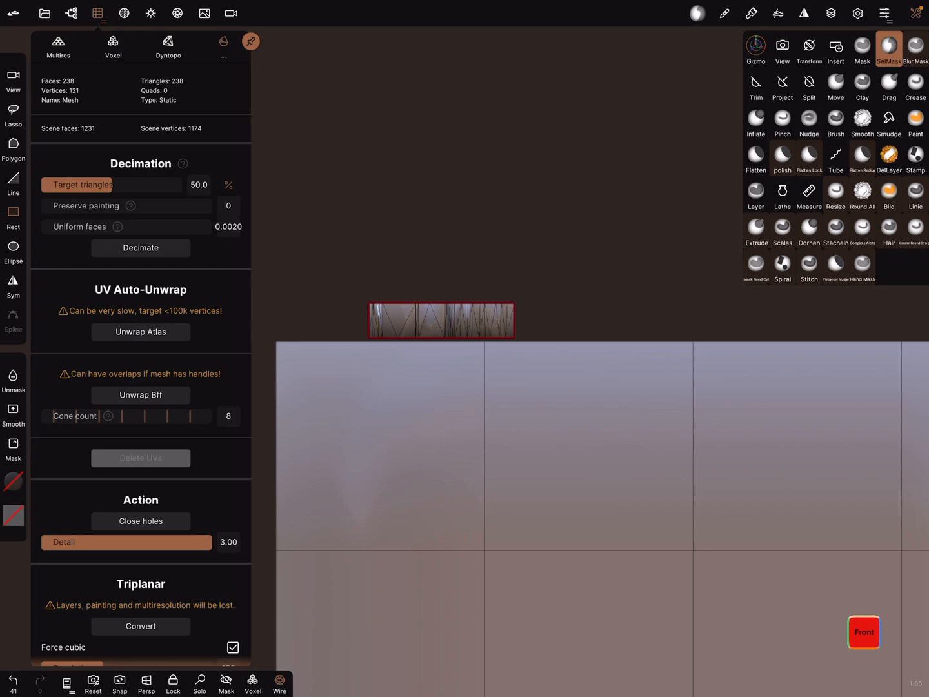
{"action": "left_click", "coordinate": [862, 49]}
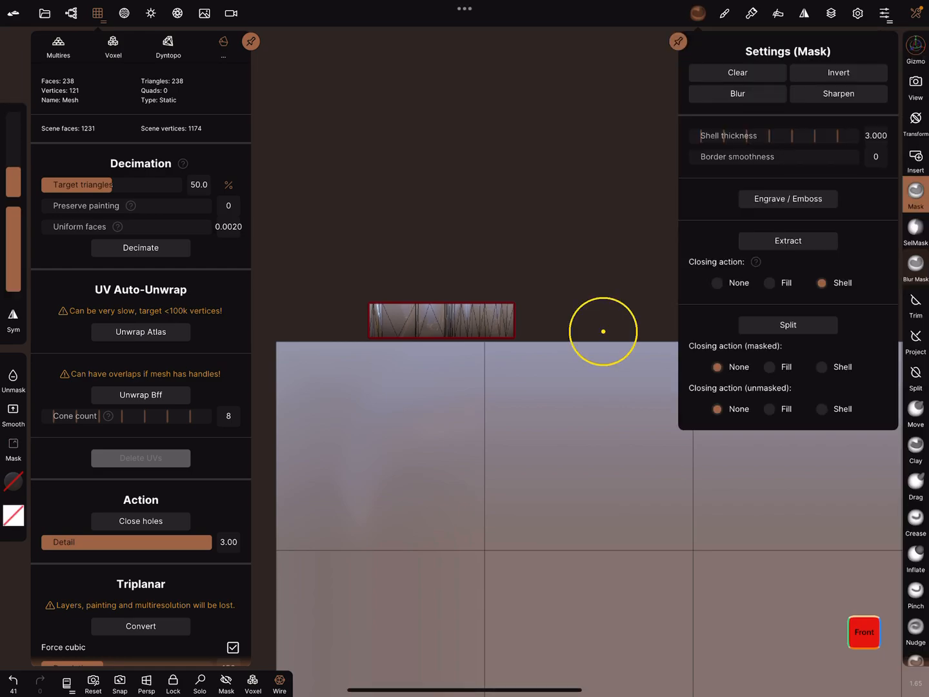
{"action": "left_click", "coordinate": [140, 248]}
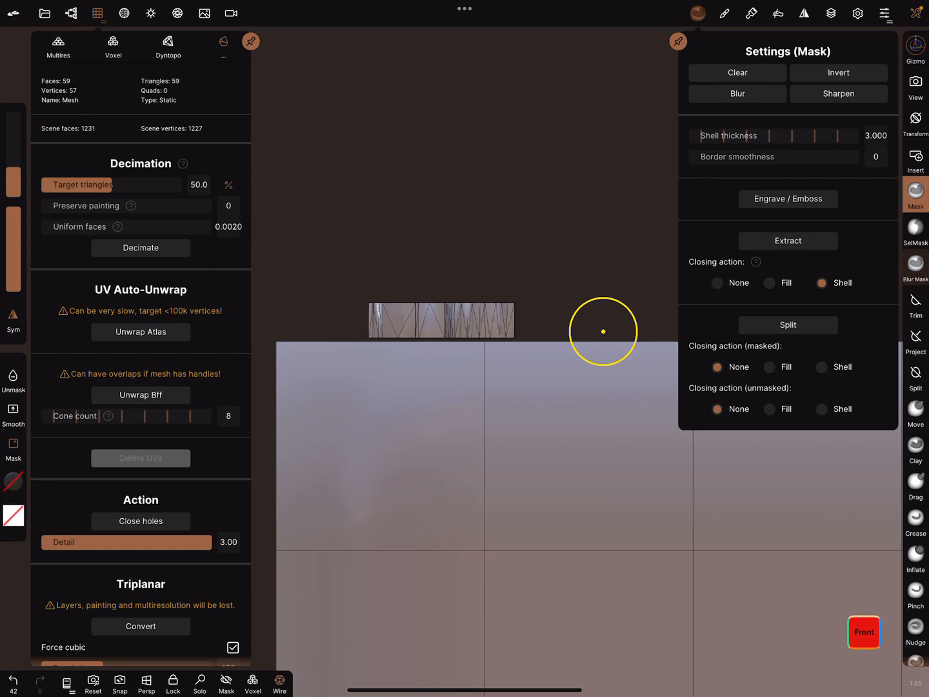
{"action": "left_click", "coordinate": [97, 13]}
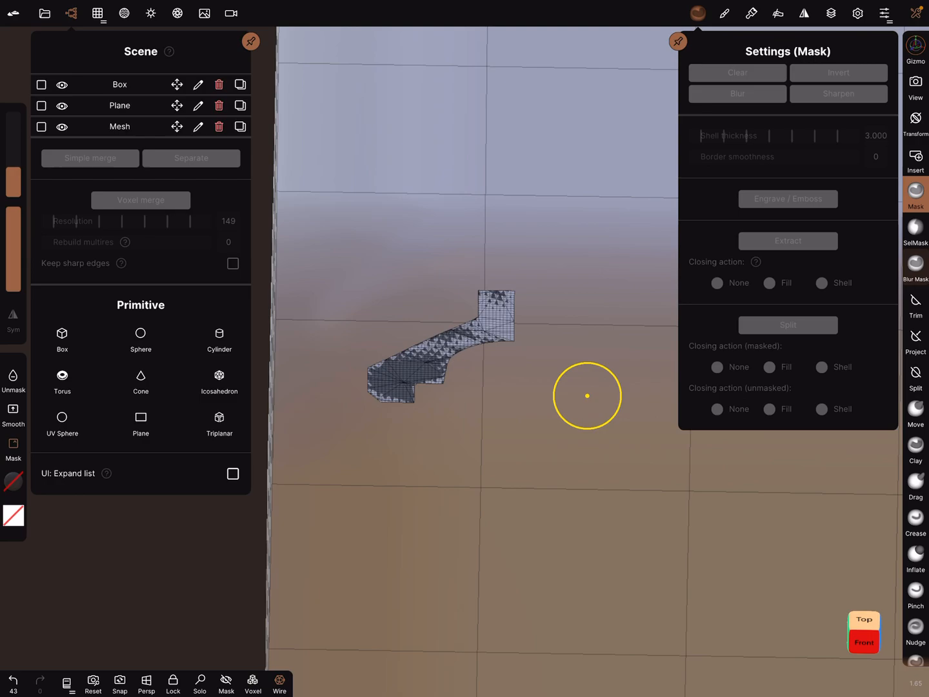
Close the Scene panel and view the low-poly profile from the top with the camera locked
{"action": "left_click", "coordinate": [41, 105]}
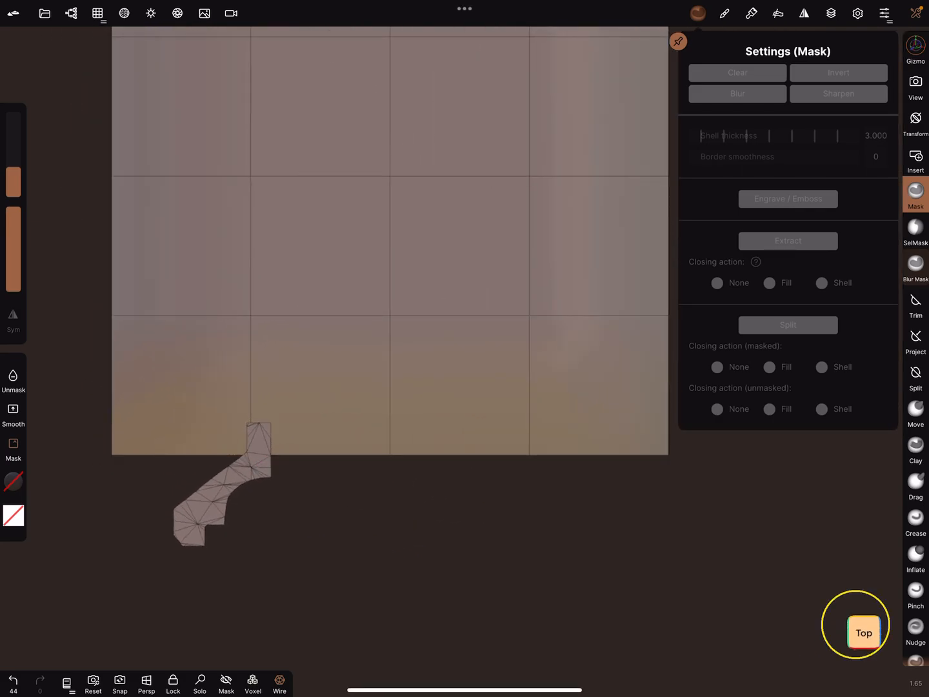
{"action": "left_click", "coordinate": [863, 632]}
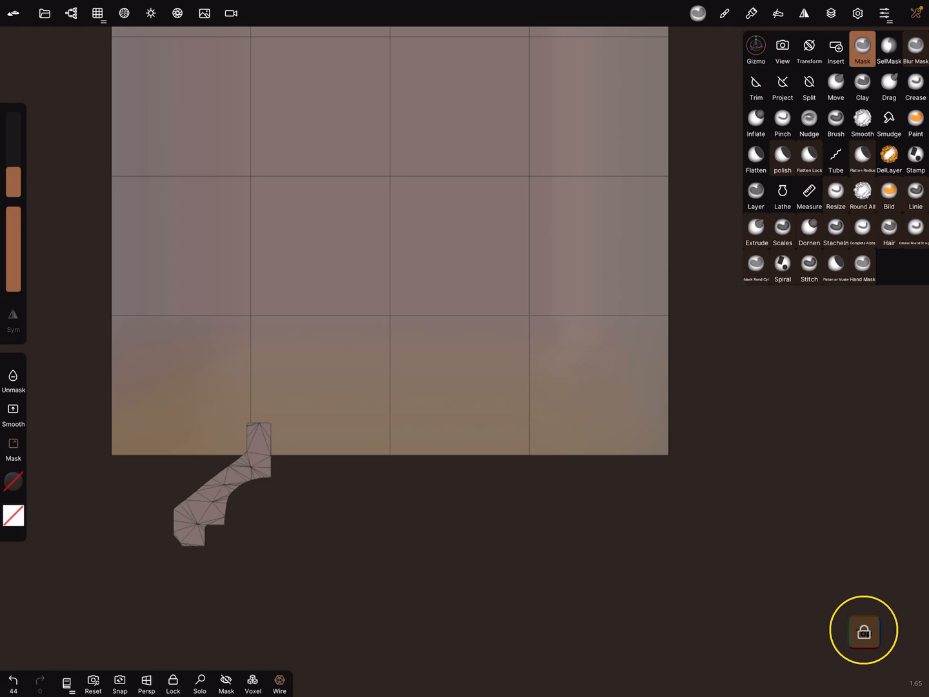
Lock the view, select the Lathe tool, and browse the symmetry settings
{"action": "left_click", "coordinate": [782, 194]}
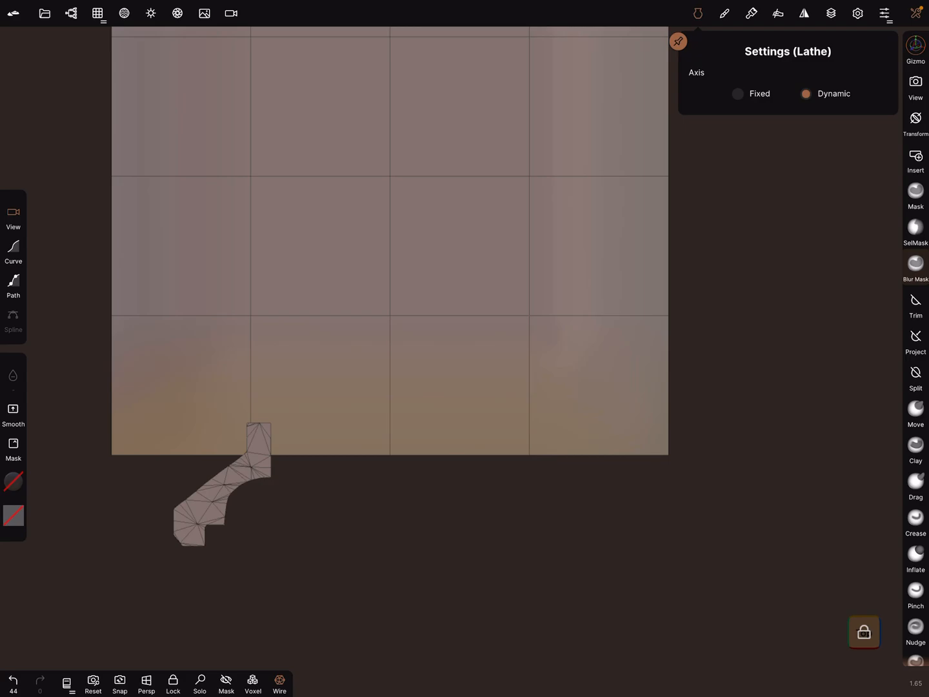
{"action": "left_click", "coordinate": [804, 13]}
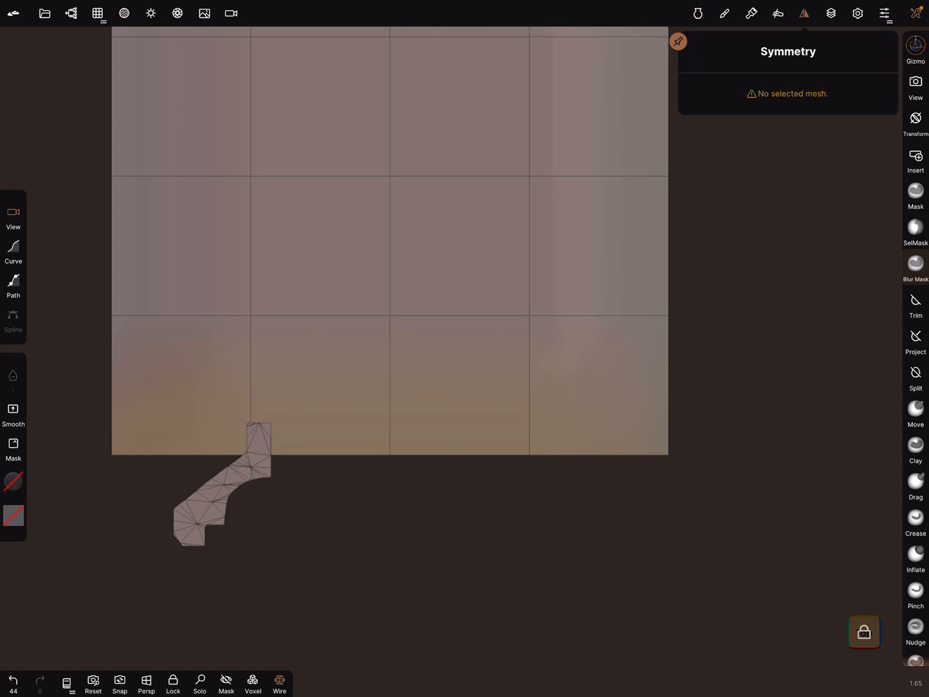
{"action": "left_click", "coordinate": [219, 481]}
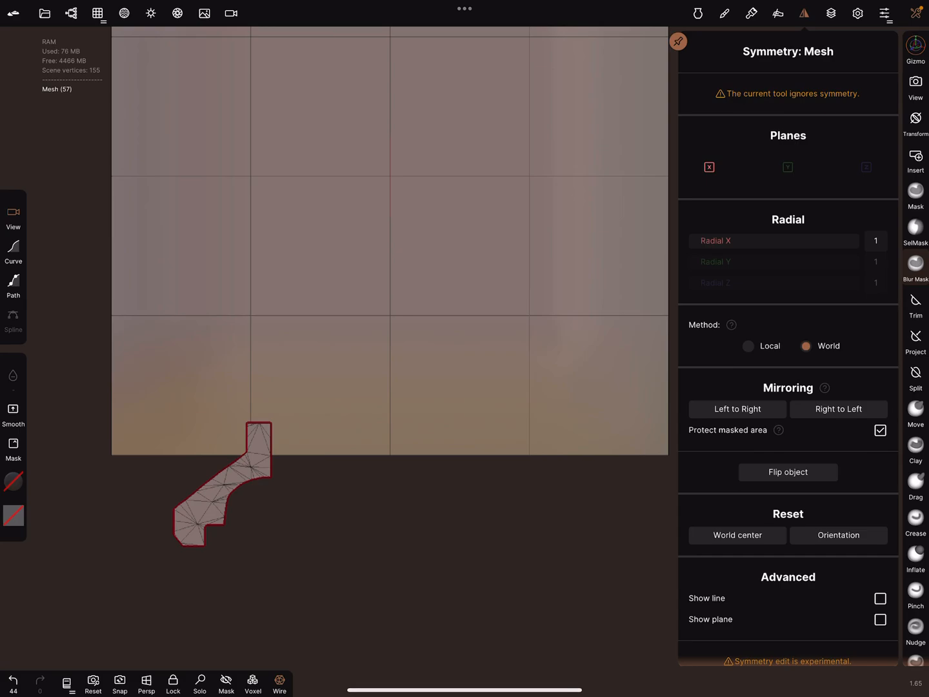
{"action": "scroll", "scroll_direction": "down", "scroll_amount": 3}
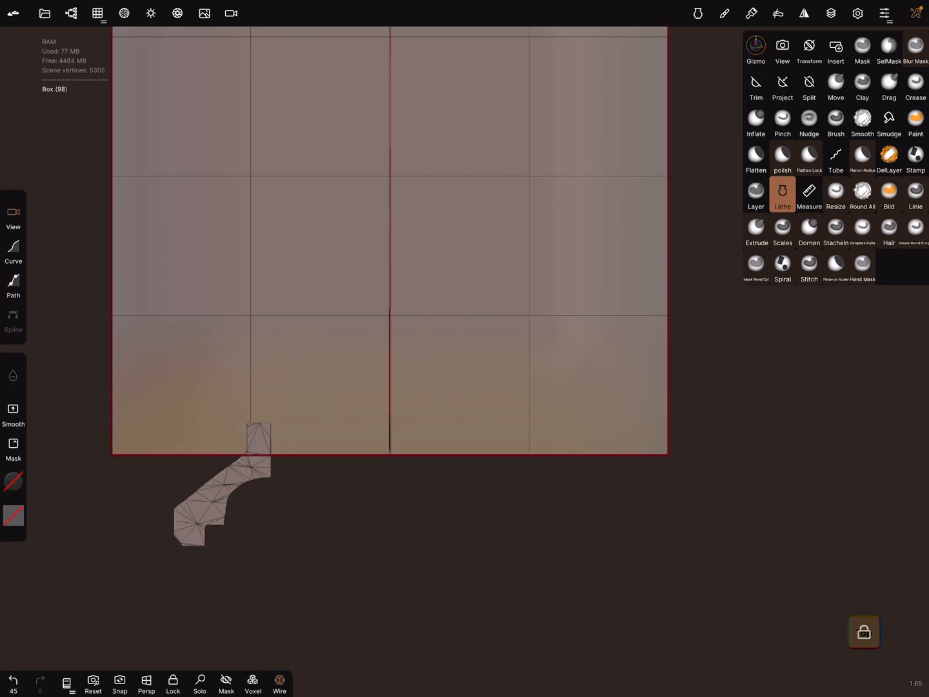
Select the Lathe object and start a two-point profile along the box's bottom edge
{"action": "left_click", "coordinate": [71, 13]}
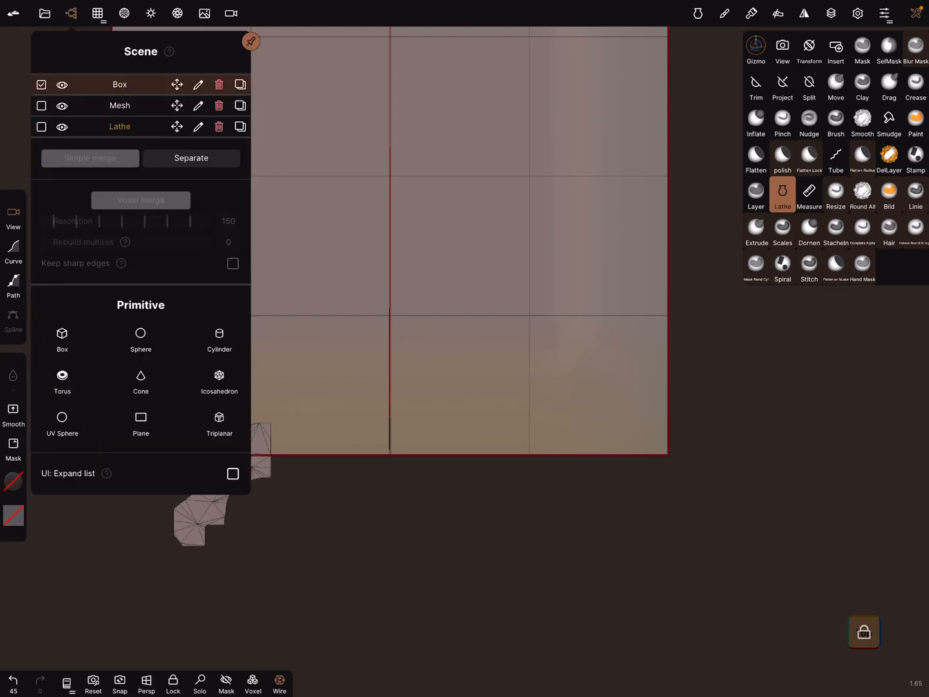
{"action": "left_click", "coordinate": [41, 126]}
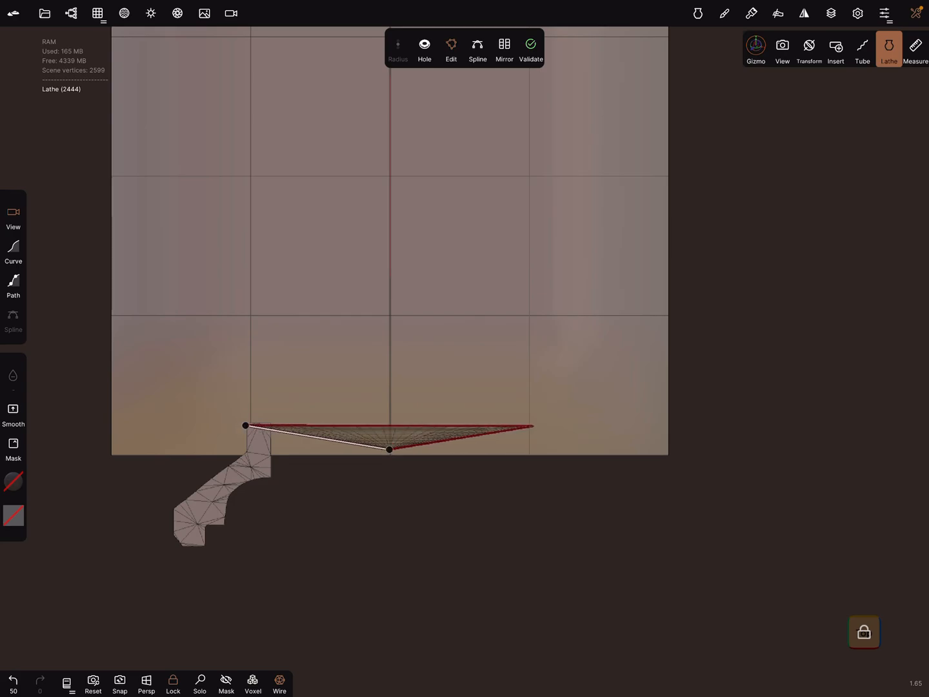
Build a stepped multi-point lathe profile into a tiered cornice molding beneath the box
{"action": "left_click", "coordinate": [123, 13]}
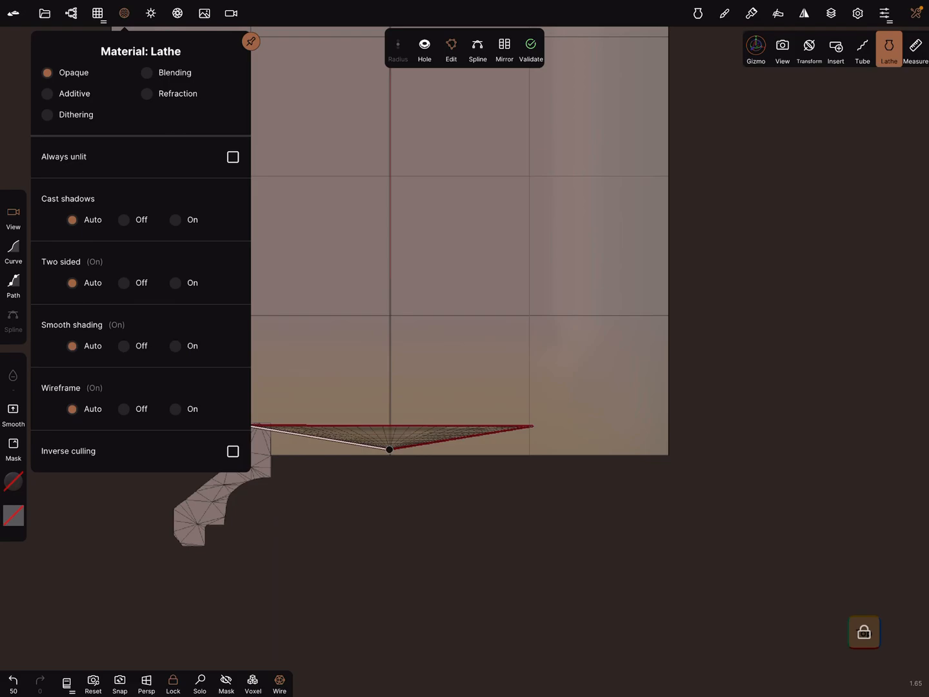
{"action": "left_click", "coordinate": [47, 93]}
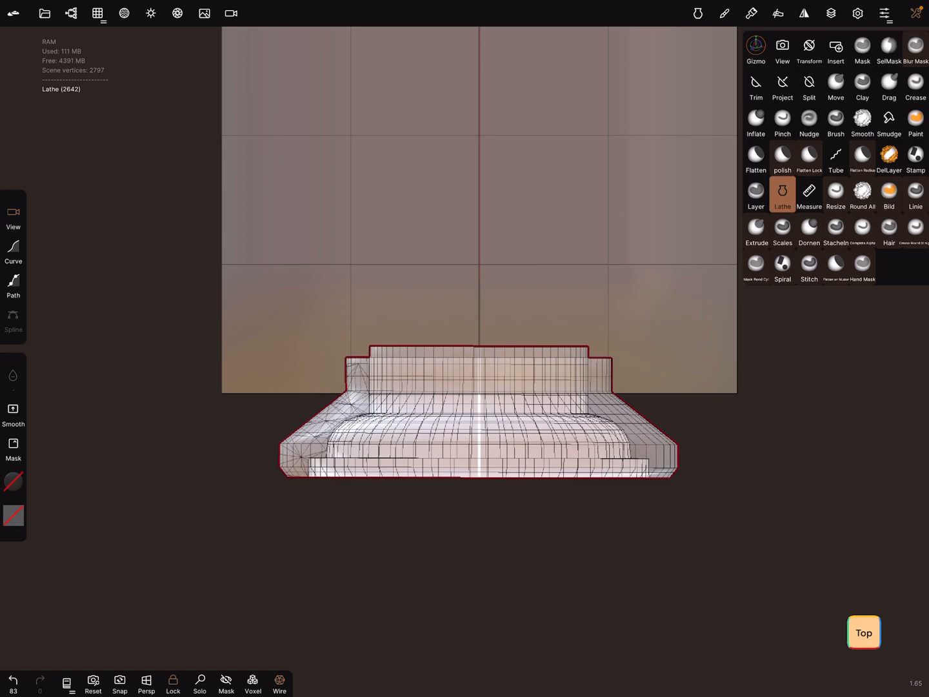
Select Trim with Fill holes enabled and cut away the molding's lower half in front view
{"action": "left_click", "coordinate": [756, 87]}
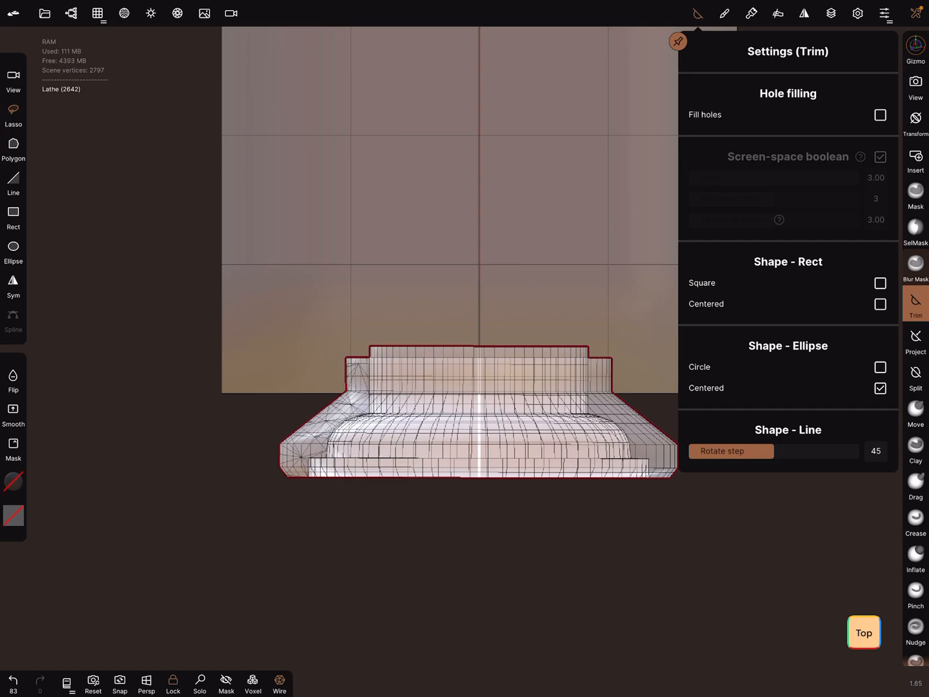
{"action": "left_click", "coordinate": [880, 114]}
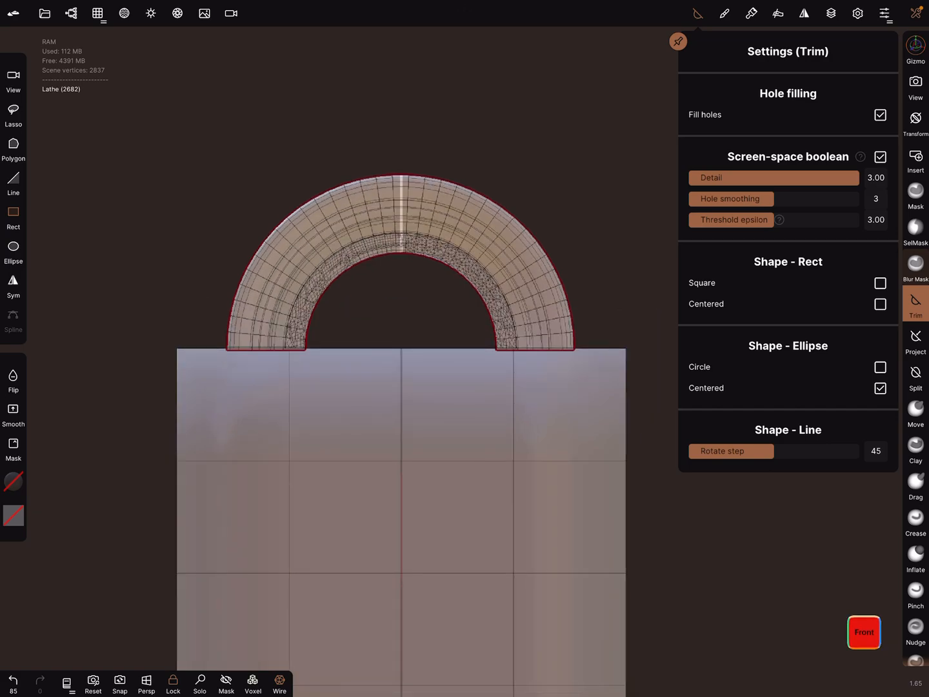
Keep the Line rotate step at 45 and line-trim both arch ends at an angle
{"action": "left_click", "coordinate": [730, 451]}
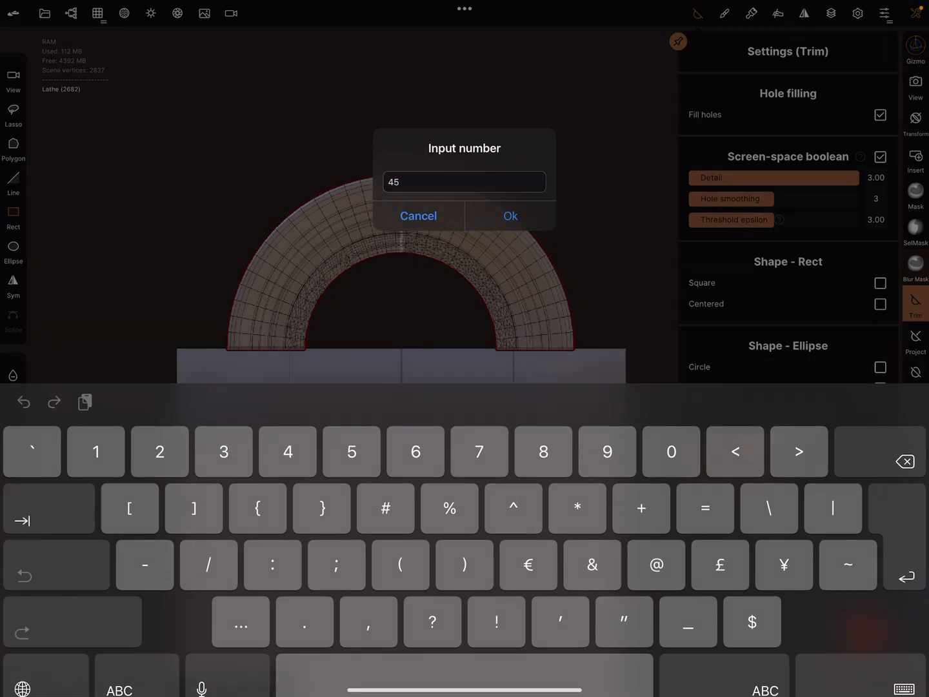
{"action": "left_click", "coordinate": [511, 216]}
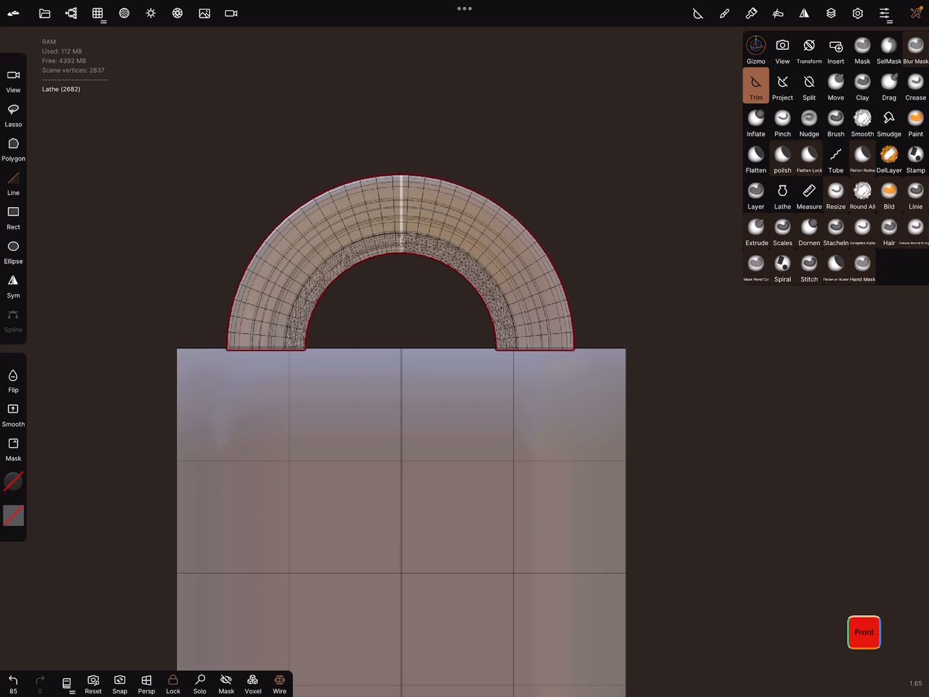
{"action": "left_click", "coordinate": [756, 85]}
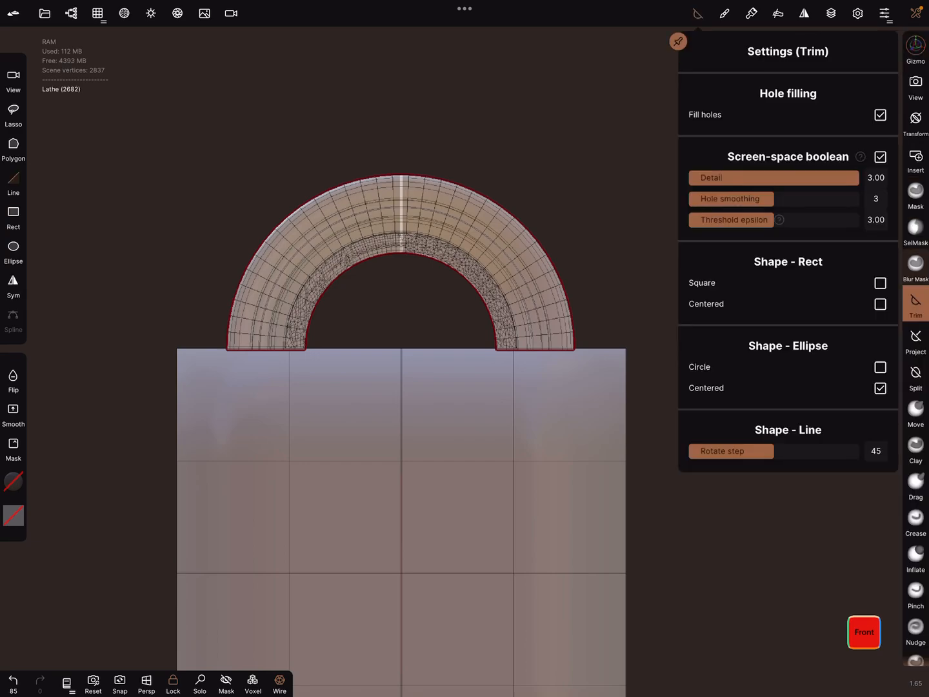
{"action": "left_click", "coordinate": [880, 115]}
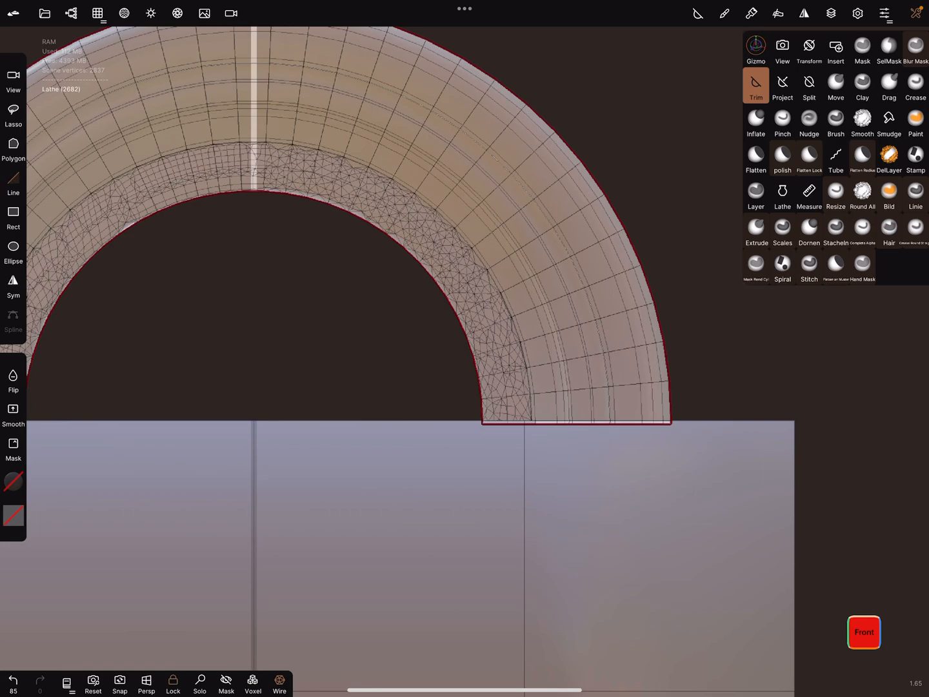
{"action": "left_click", "coordinate": [863, 631]}
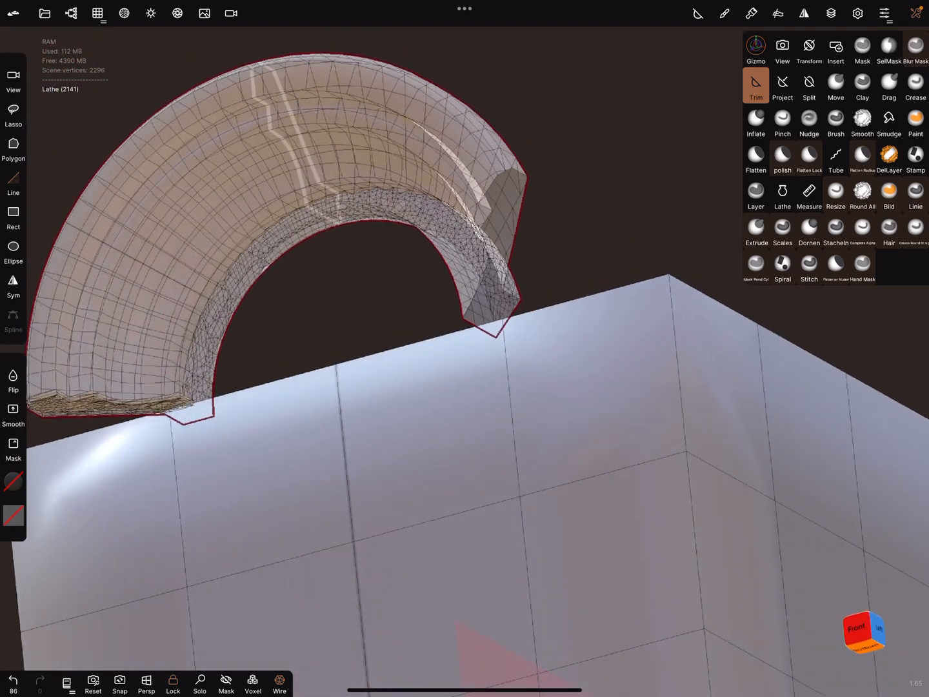
Trim the arch end and close its hole from the Topology panel
{"action": "left_click", "coordinate": [124, 13]}
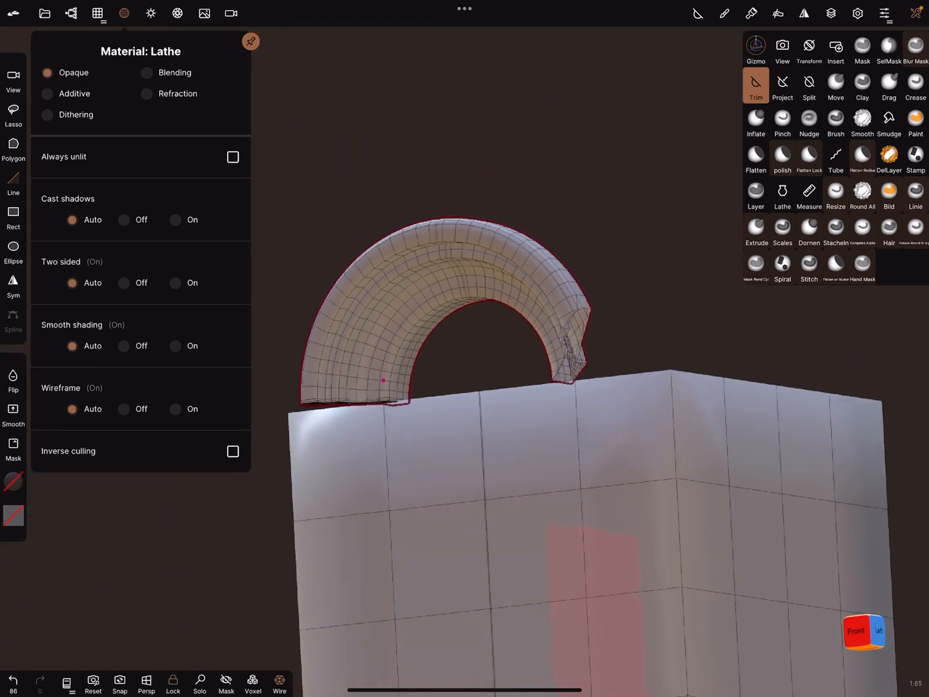
{"action": "left_click", "coordinate": [862, 49]}
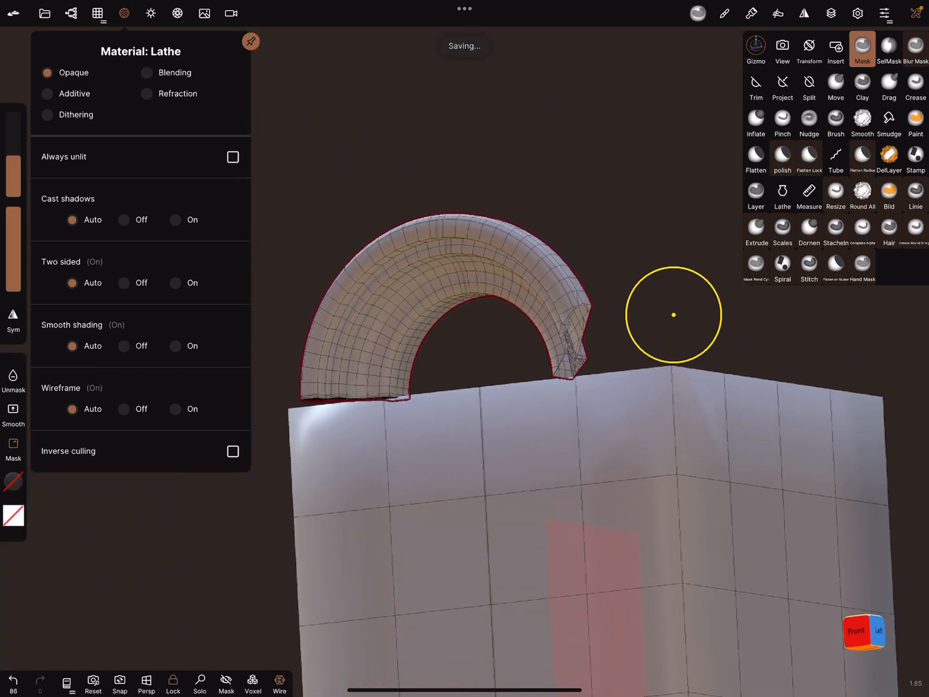
{"action": "left_click", "coordinate": [755, 87]}
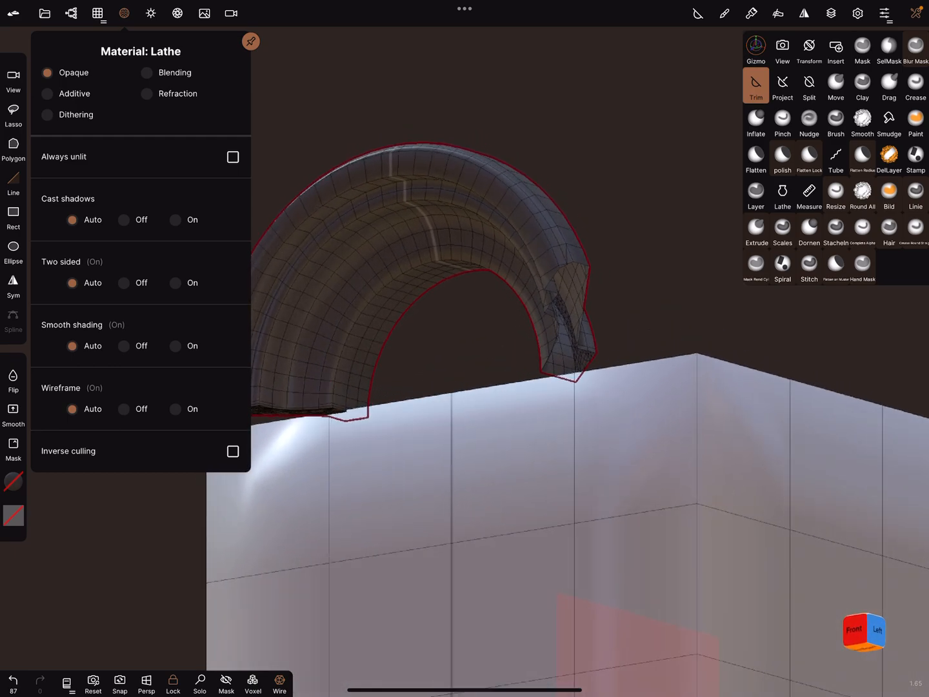
{"action": "left_click", "coordinate": [97, 12]}
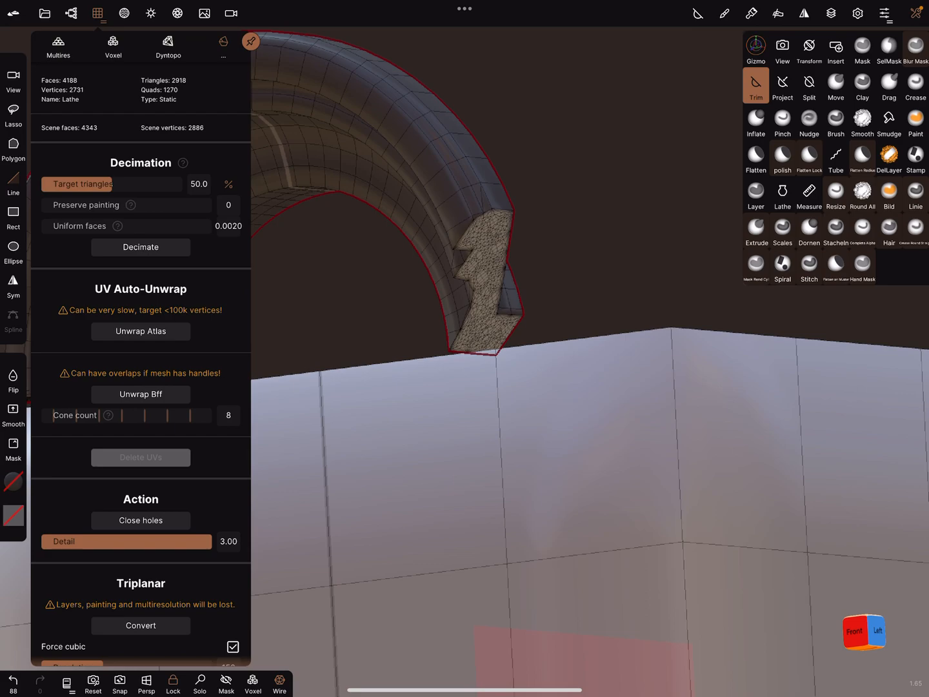
Mask the arch's end face, extract it with shell closing, and isolate the new mesh
{"action": "left_click", "coordinate": [862, 49]}
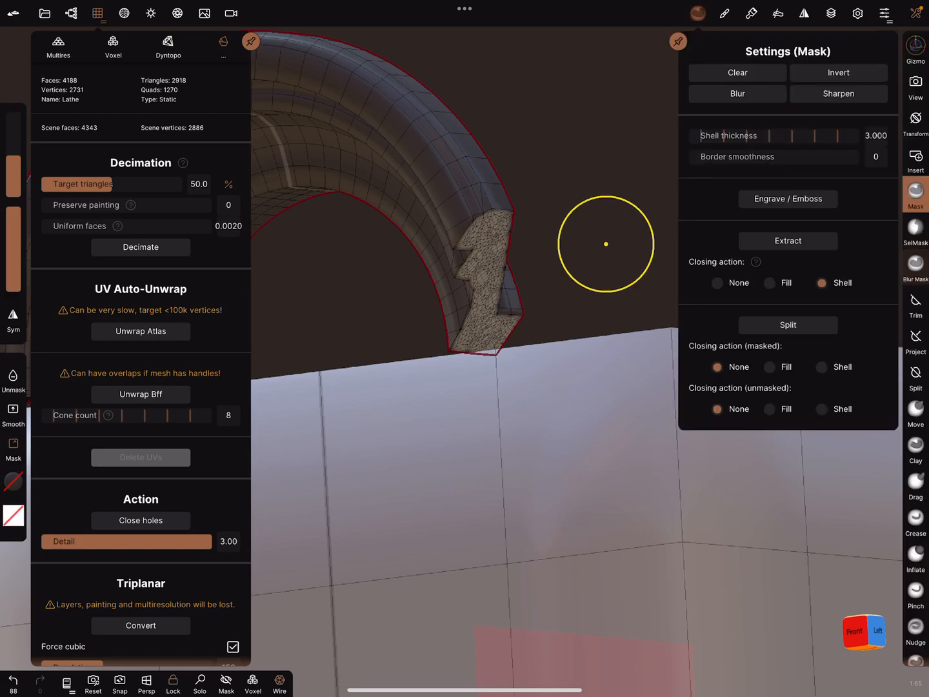
{"action": "left_click", "coordinate": [787, 324]}
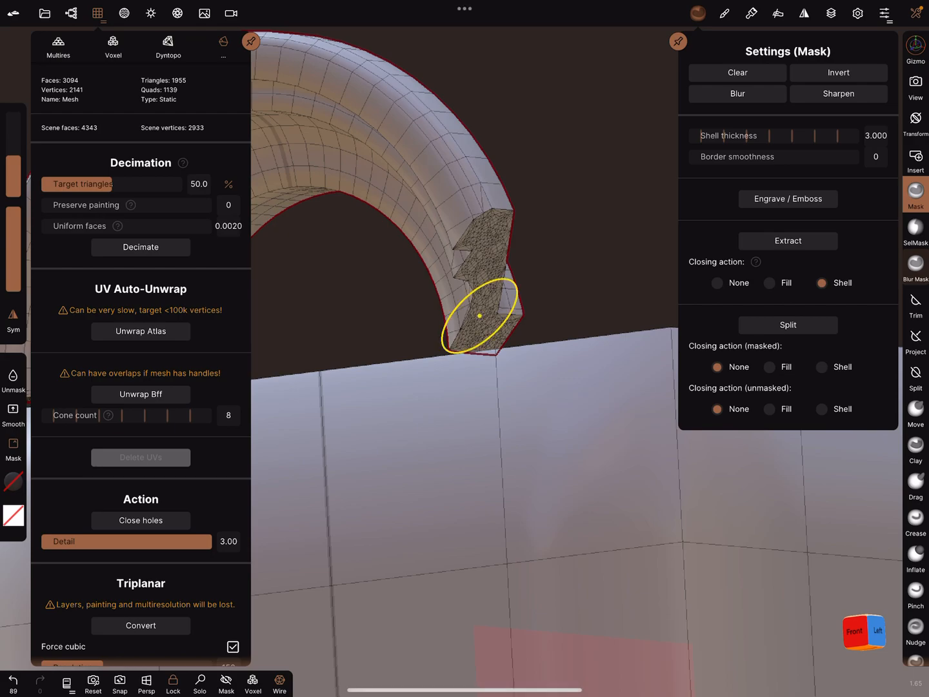
{"action": "left_click", "coordinate": [140, 247]}
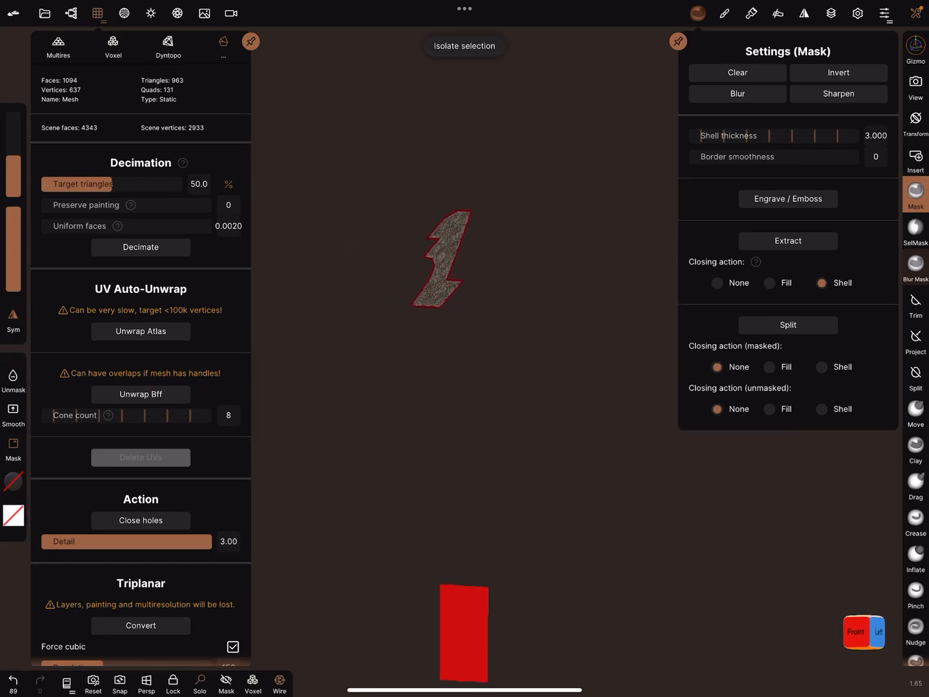
Set Shell thickness to 10 and extract the profile as a thick straight segment
{"action": "left_click", "coordinate": [916, 303]}
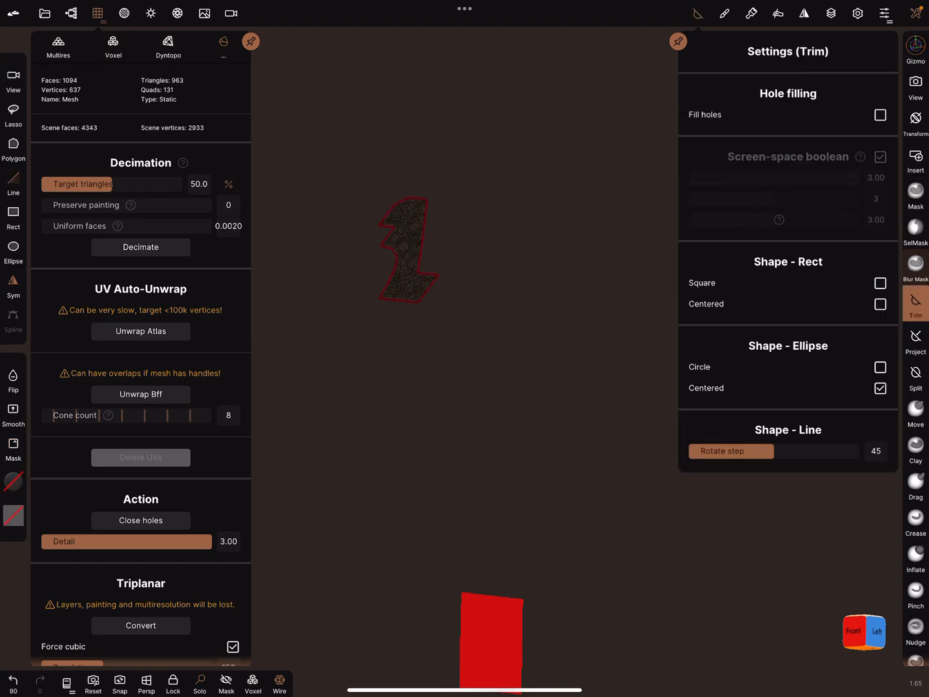
{"action": "left_click", "coordinate": [915, 195]}
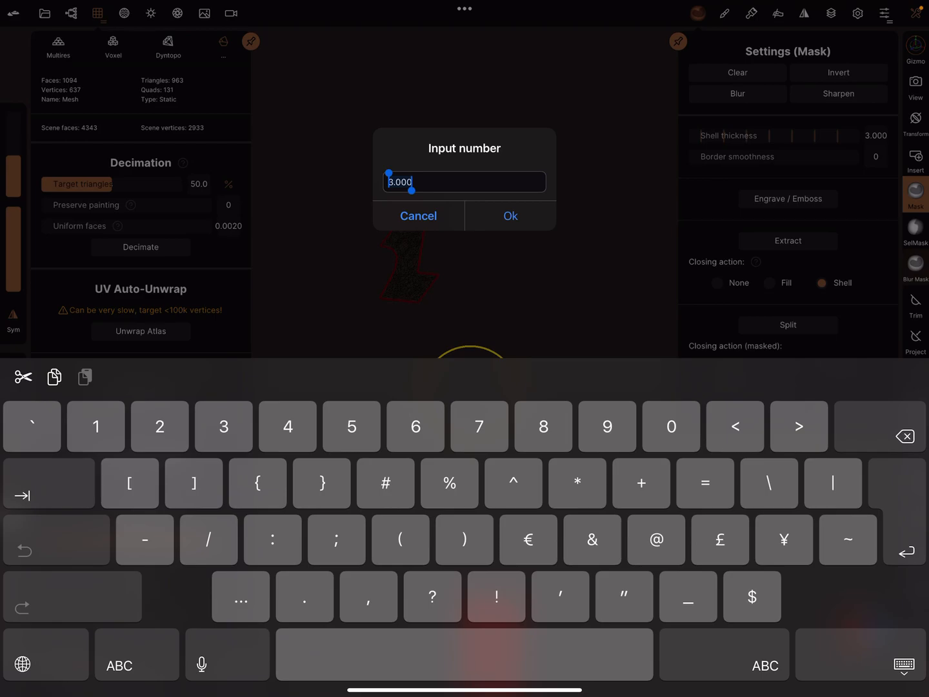
{"action": "type", "text": "10"}
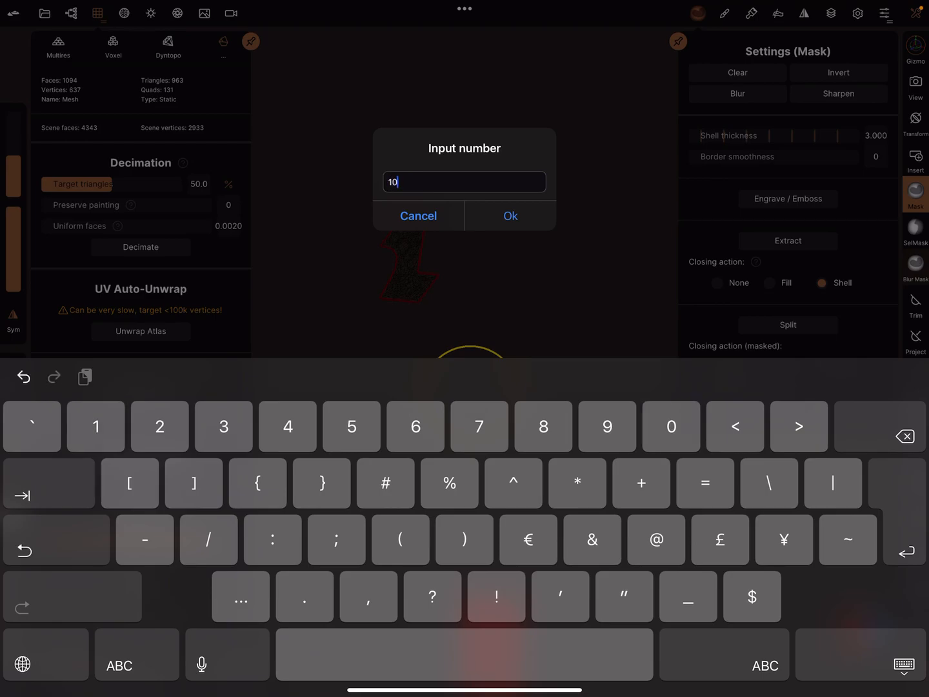
{"action": "left_click", "coordinate": [510, 216]}
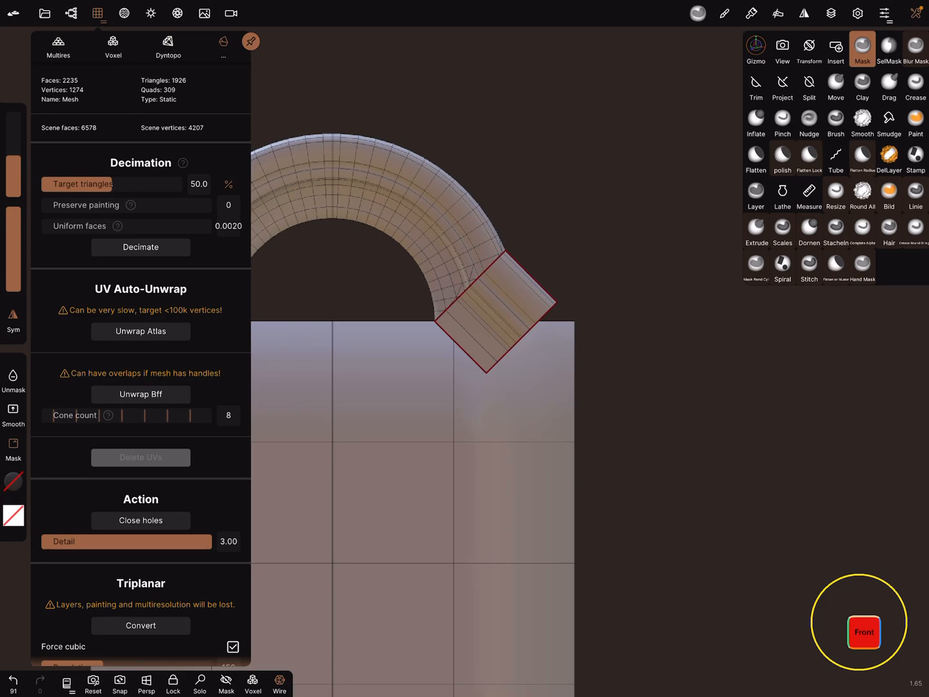
{"action": "left_click", "coordinate": [889, 48]}
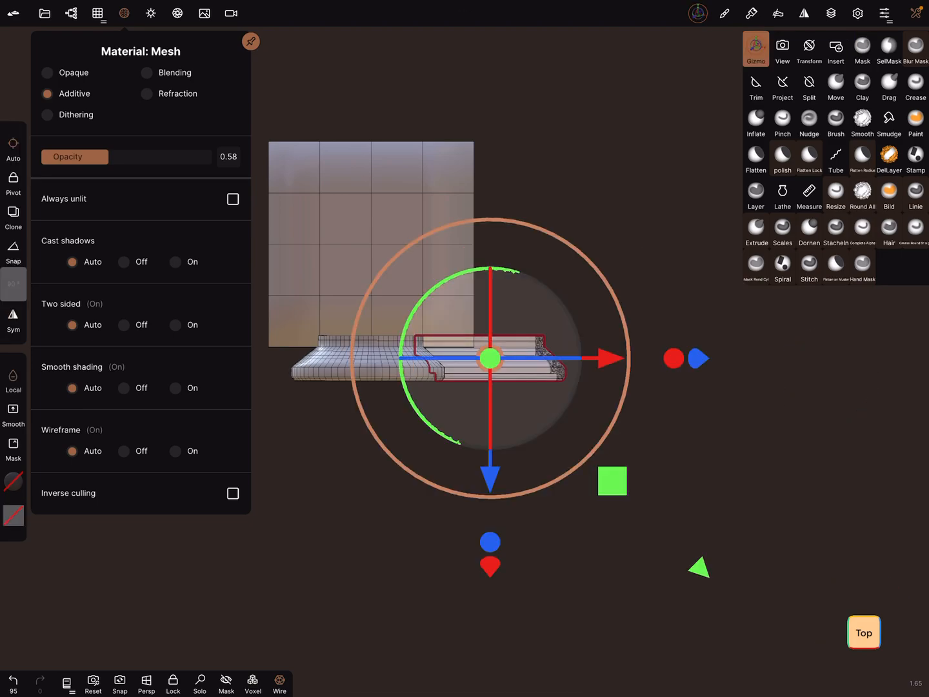
Switch to the Trim tool to cut the see-through segment against the arch
{"action": "left_click", "coordinate": [755, 88]}
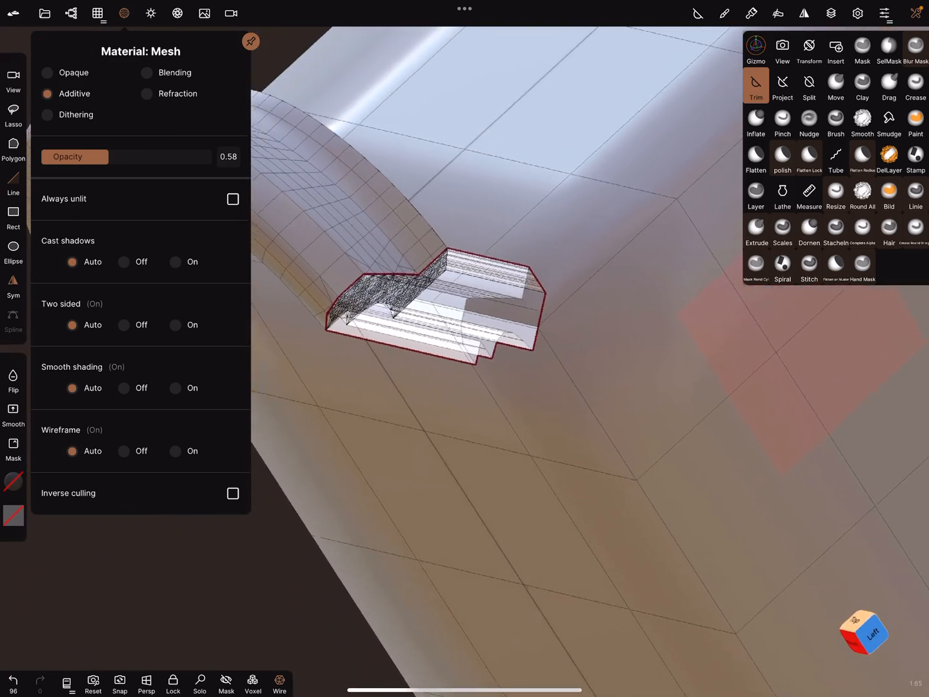
Make the profile piece opaque and trim it into a short molding stub at the arch end
{"action": "left_click", "coordinate": [150, 13]}
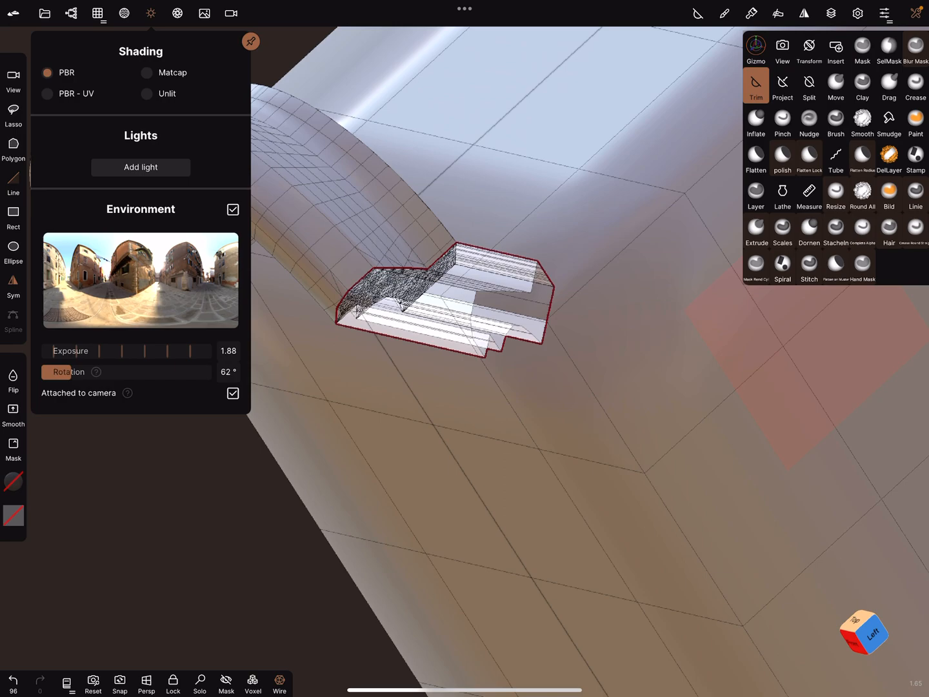
{"action": "left_click", "coordinate": [124, 13]}
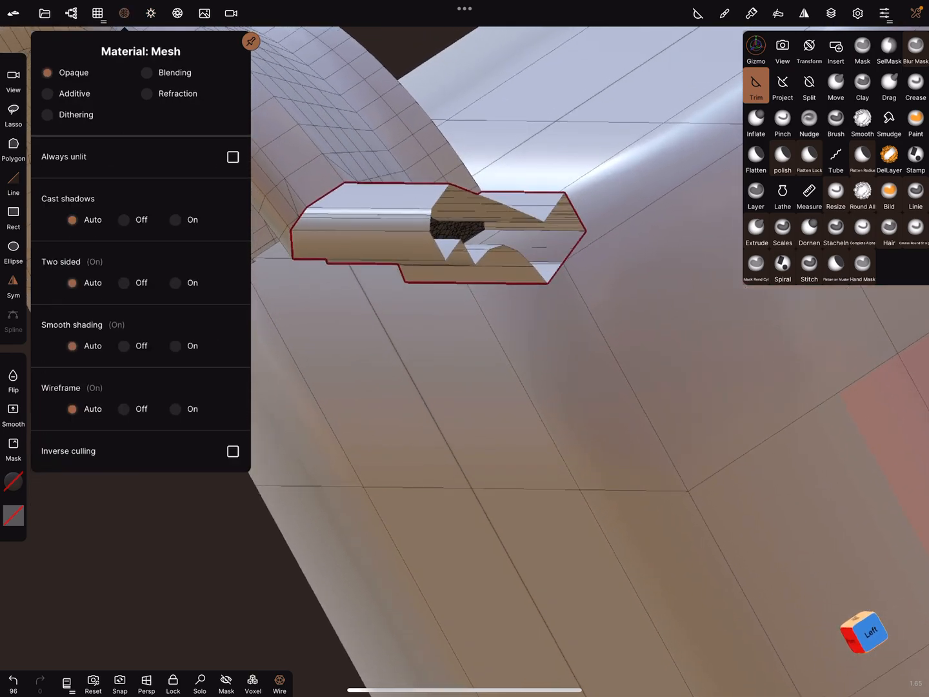
{"action": "left_click", "coordinate": [863, 49]}
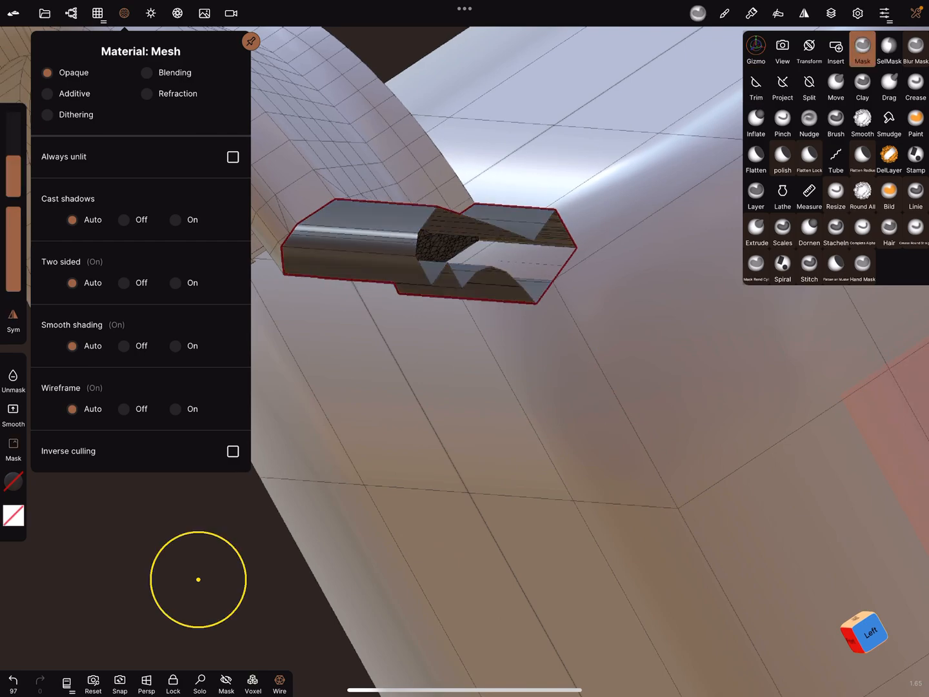
{"action": "left_click", "coordinate": [756, 87]}
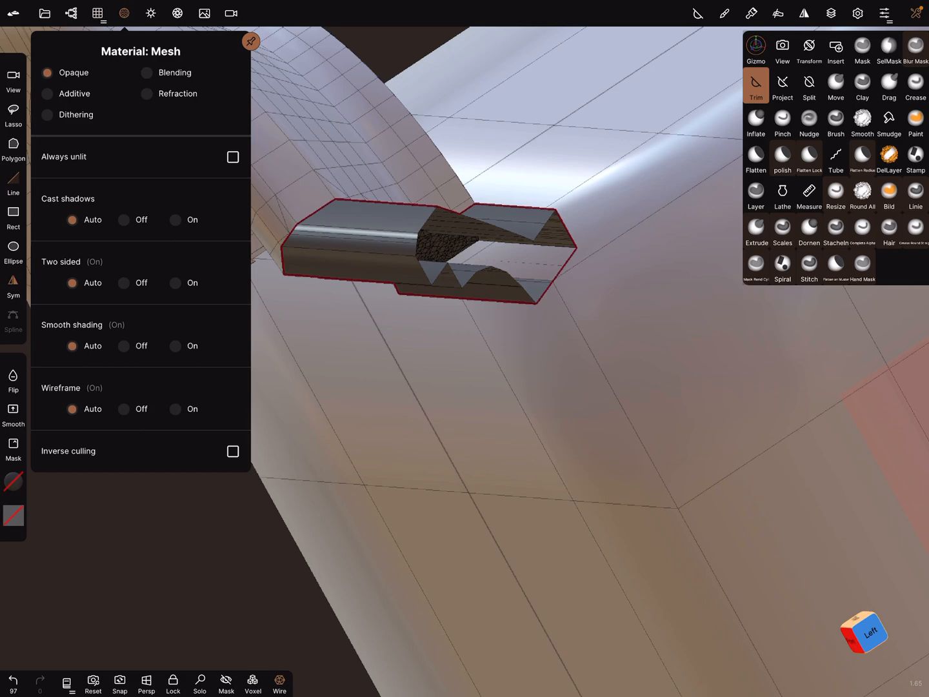
{"action": "left_click", "coordinate": [98, 13]}
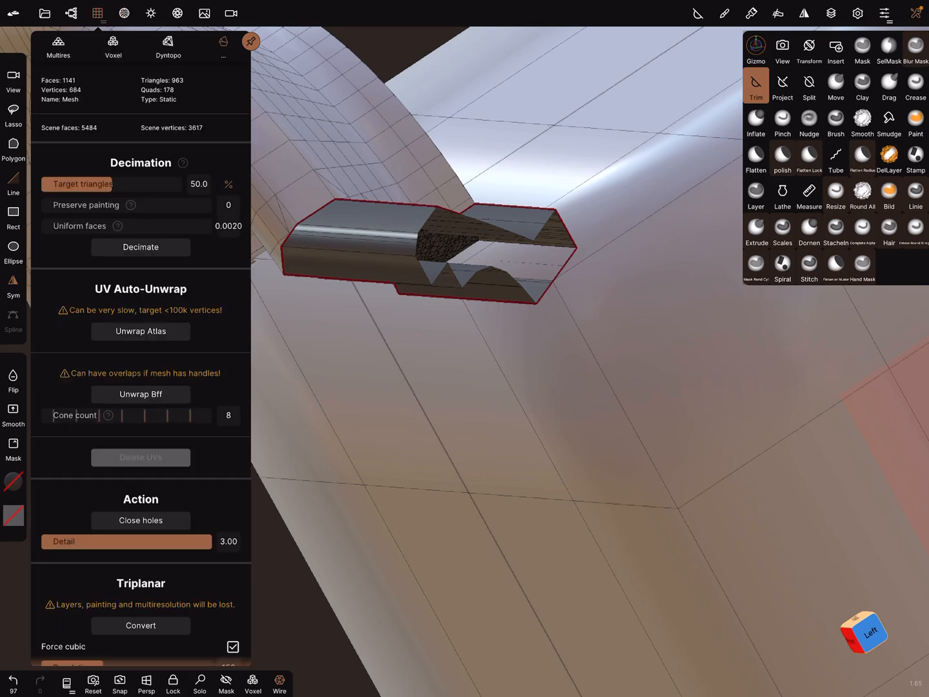
{"action": "left_click", "coordinate": [140, 520]}
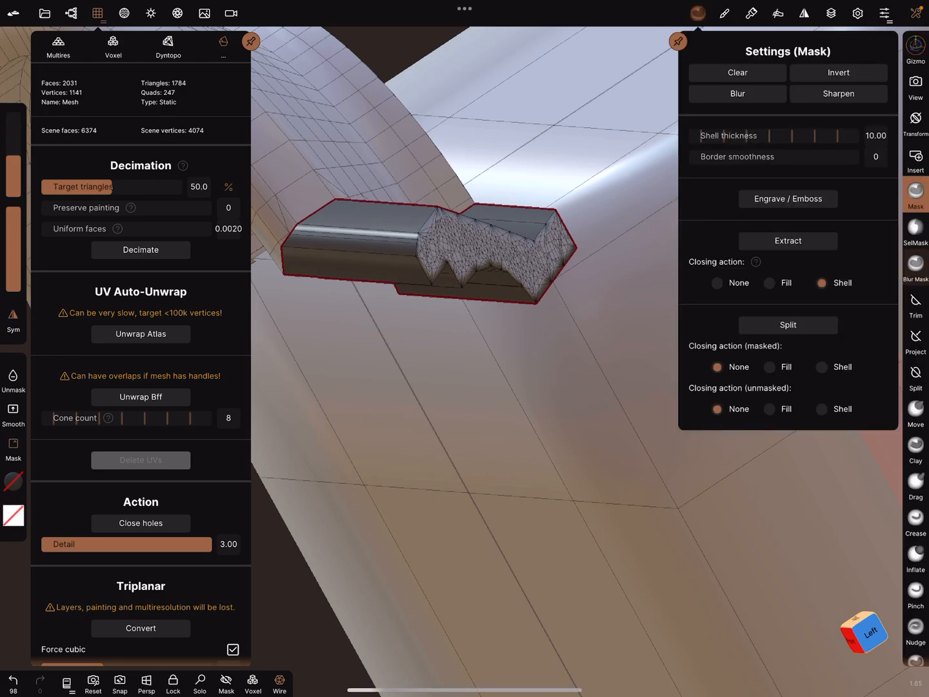
{"action": "left_click", "coordinate": [140, 250]}
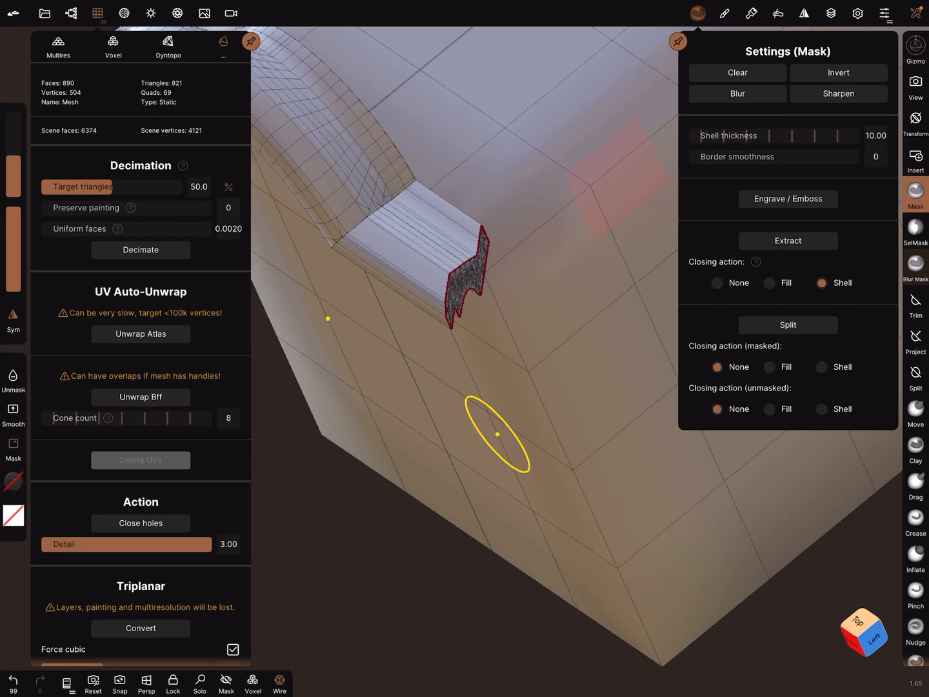
{"action": "left_click", "coordinate": [916, 299]}
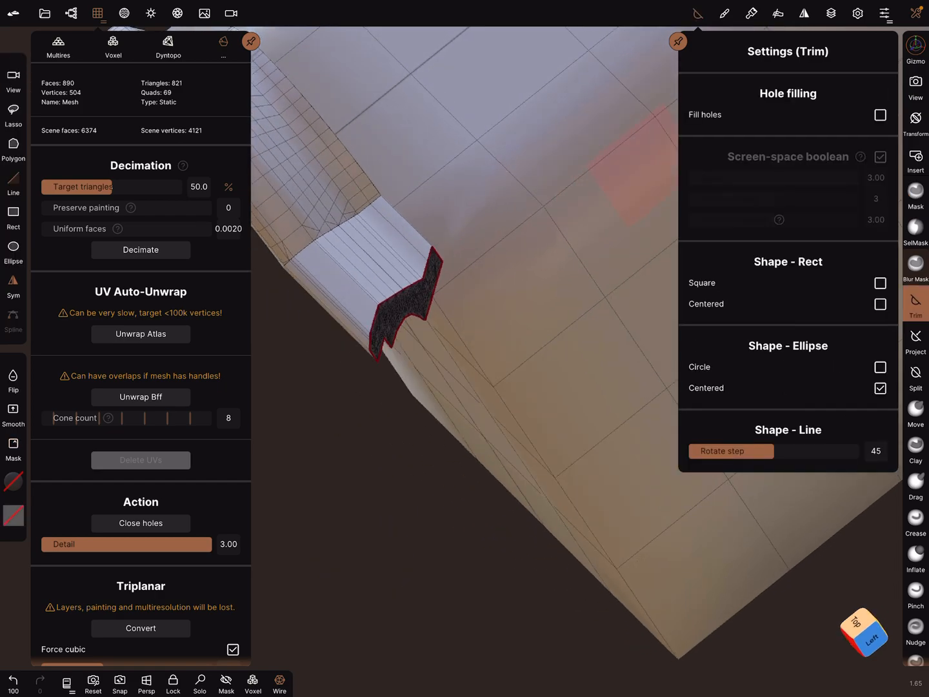
{"action": "left_click", "coordinate": [916, 194]}
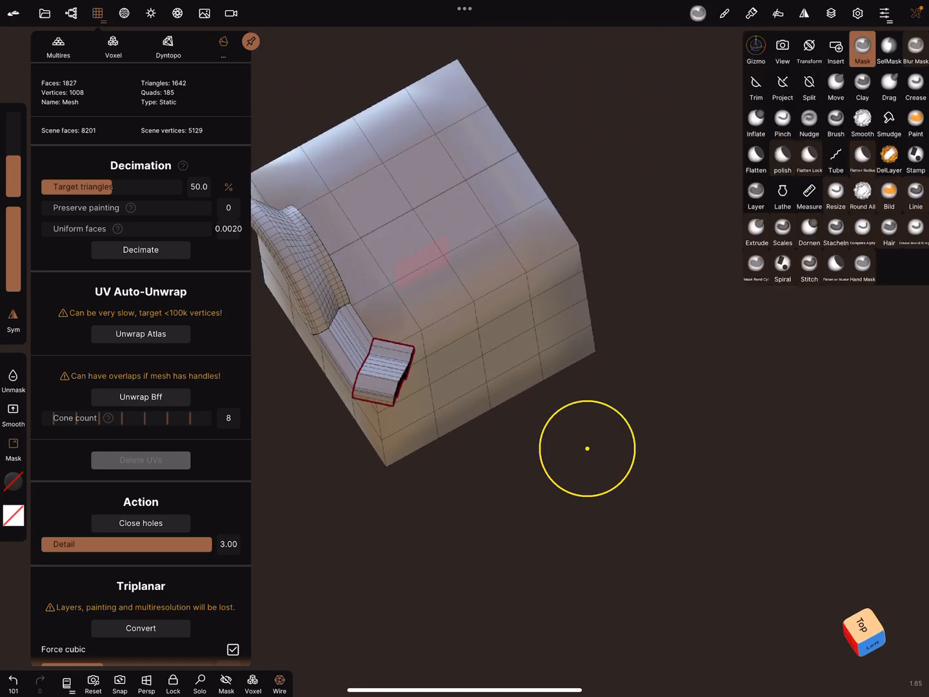
In locked Top view, stretch the piece with the Gizmo and set Additive material at 0.58 opacity
{"action": "left_click", "coordinate": [889, 48]}
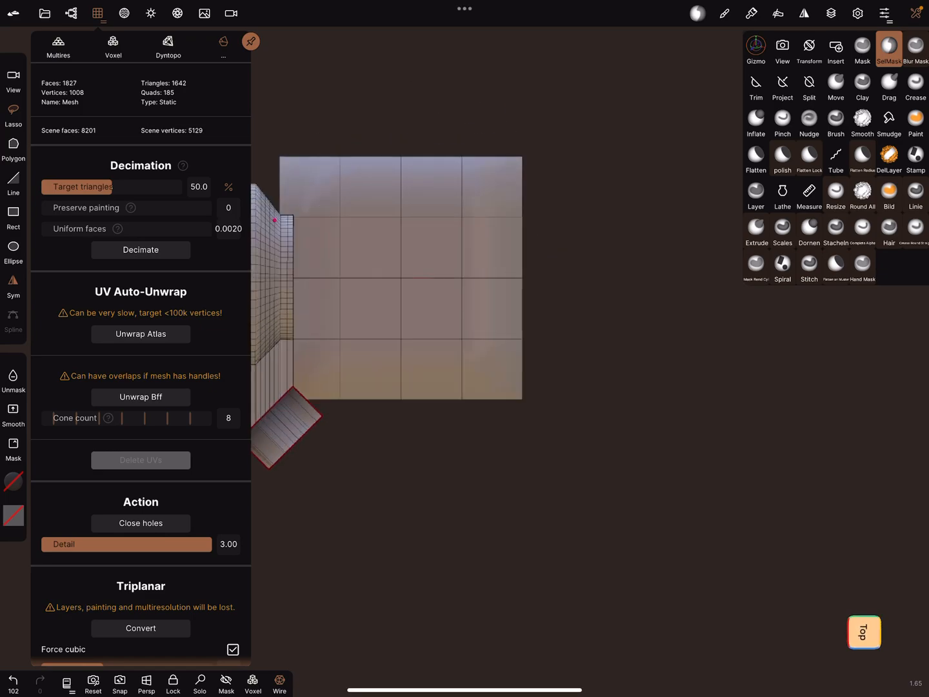
{"action": "left_click", "coordinate": [864, 632]}
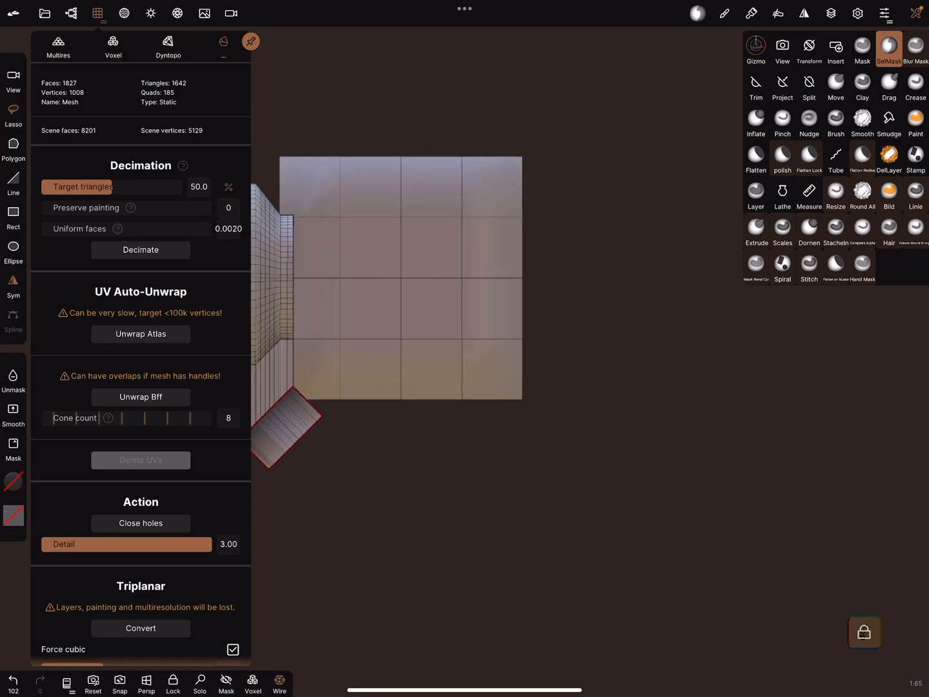
{"action": "left_click", "coordinate": [756, 49]}
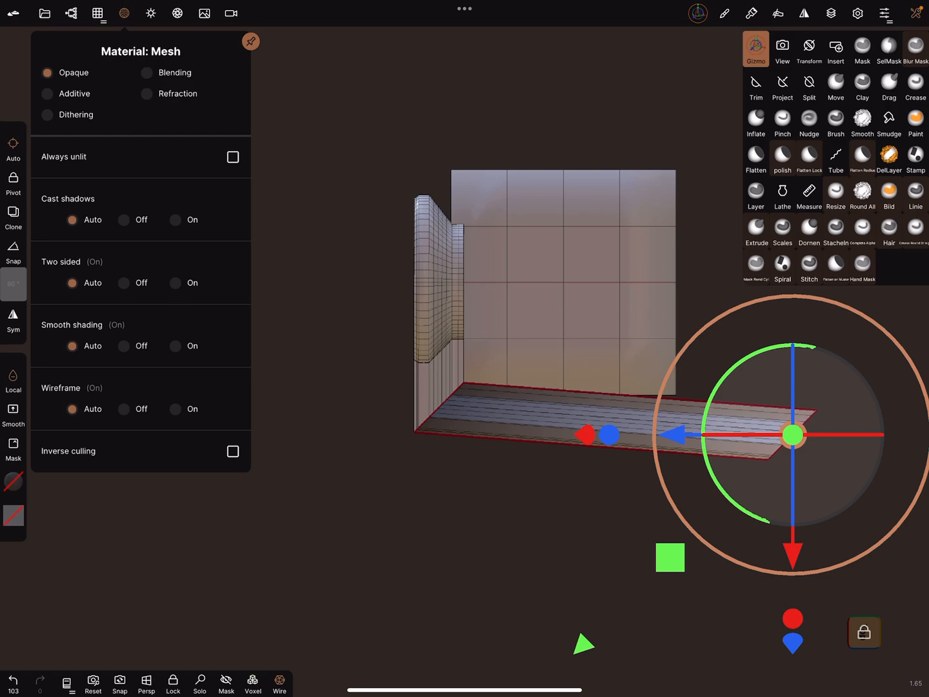
{"action": "left_click", "coordinate": [47, 94]}
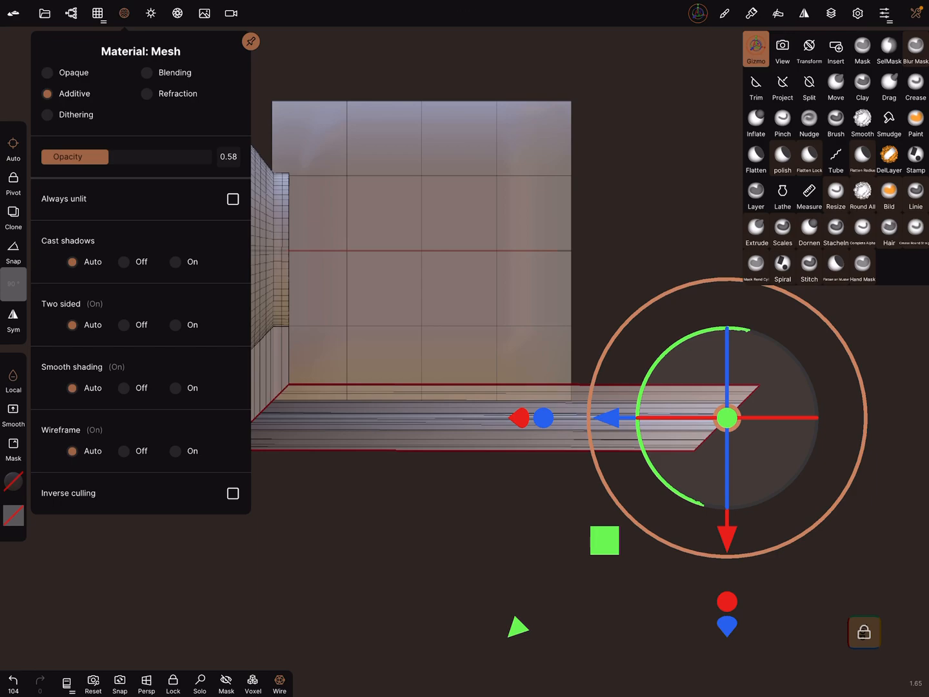
{"action": "left_click", "coordinate": [864, 631]}
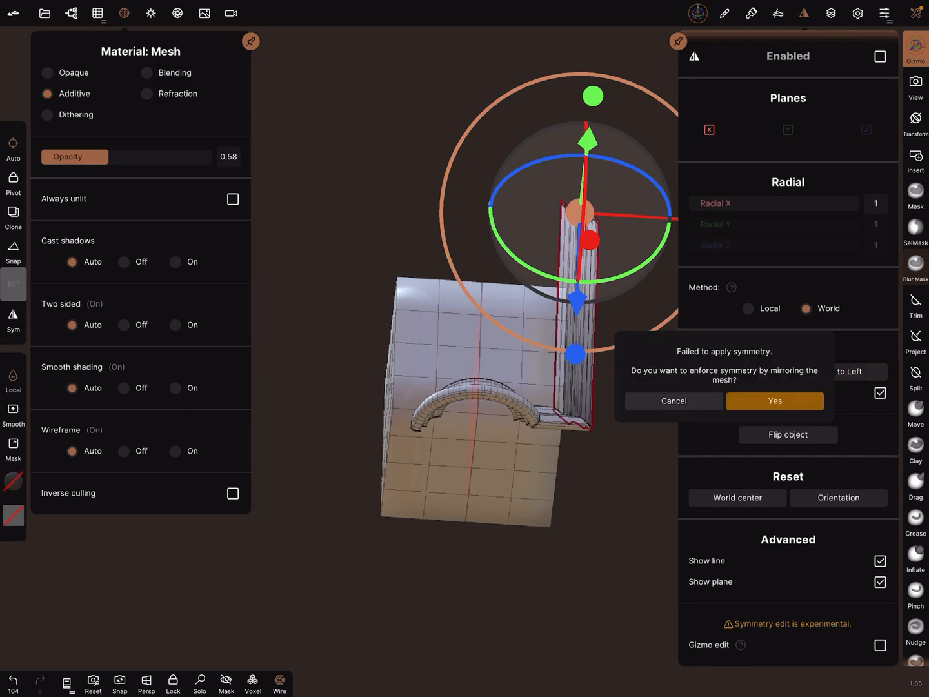
Mirror the molding bar onto the box's opposite edge and set its material back to Opaque
{"action": "left_click", "coordinate": [775, 400]}
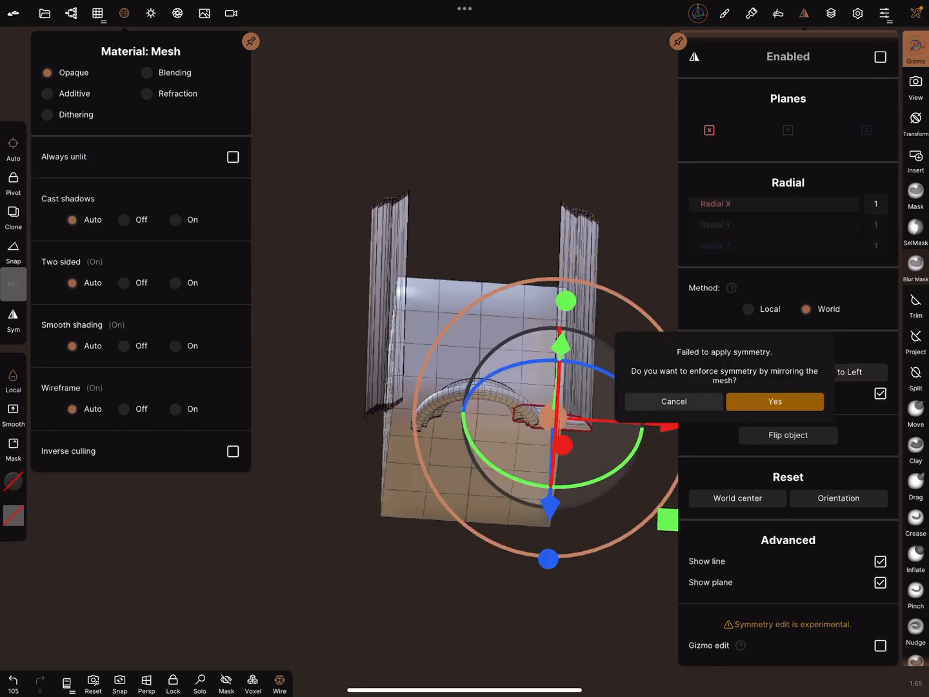
{"action": "left_click", "coordinate": [774, 402]}
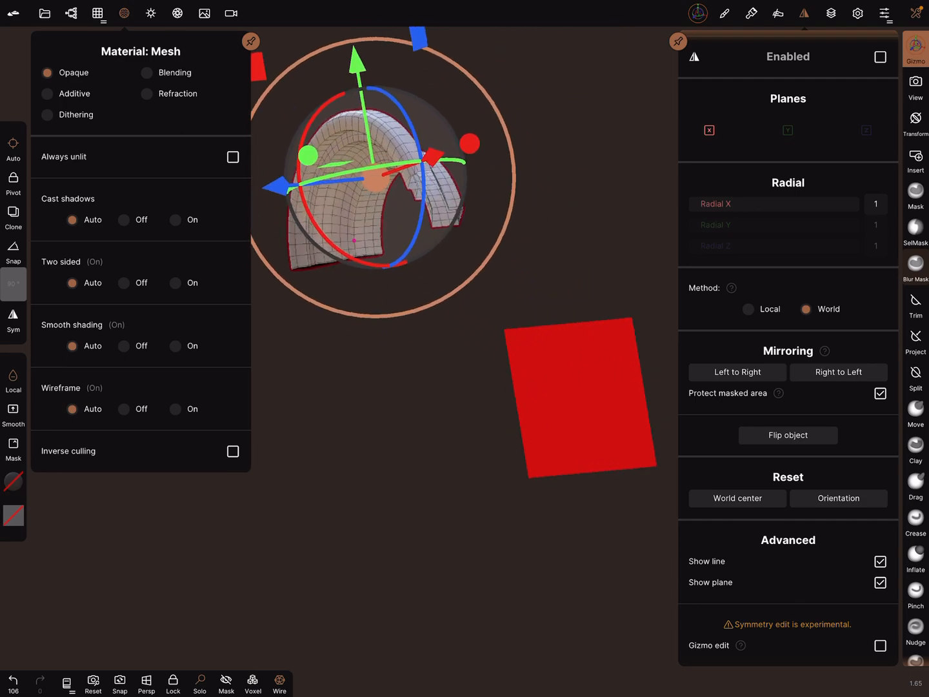
{"action": "left_click", "coordinate": [99, 13]}
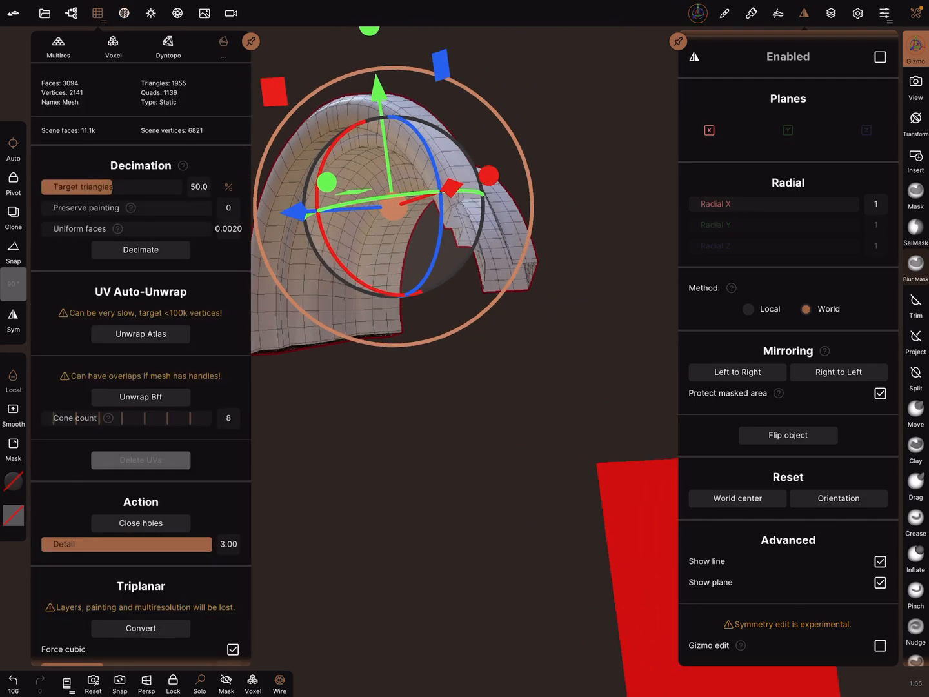
{"action": "left_click", "coordinate": [140, 522]}
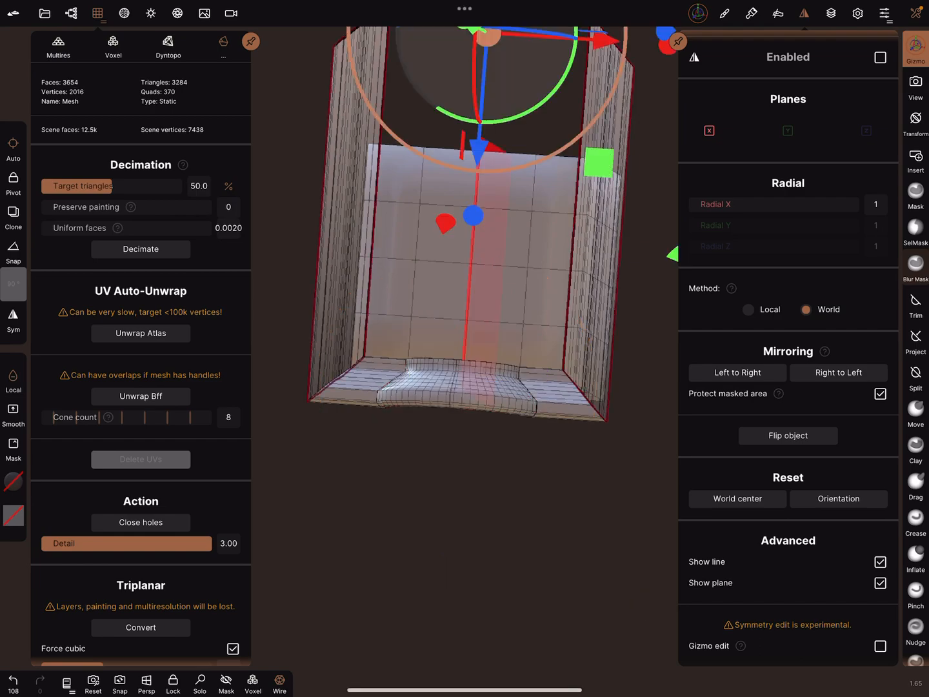
From Top view, align both side molding pieces flush with the box using Mask, Gizmo and Trim
{"action": "left_click", "coordinate": [124, 13]}
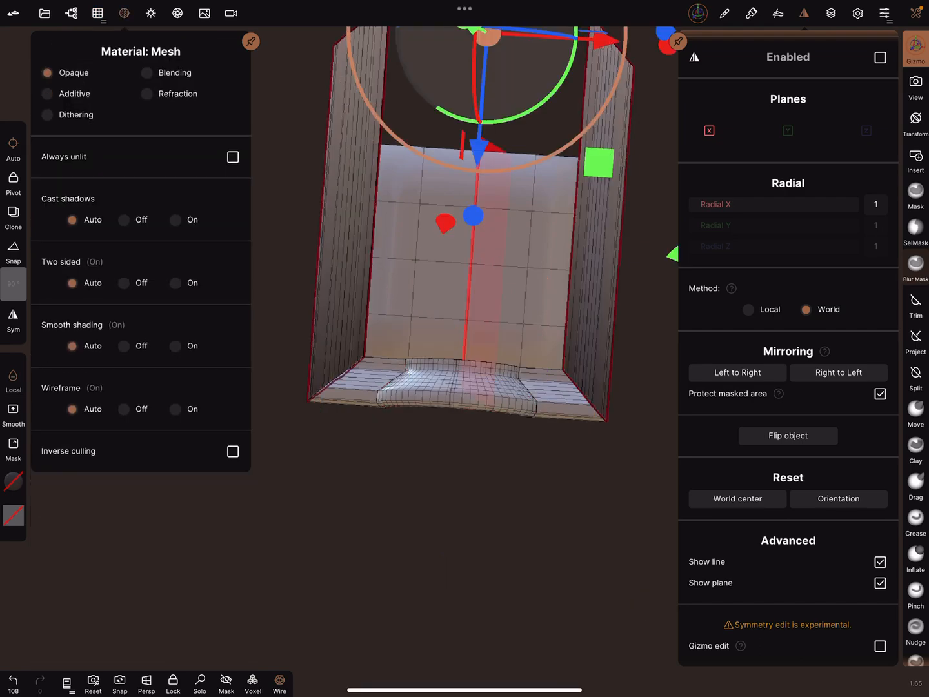
{"action": "left_click", "coordinate": [916, 49]}
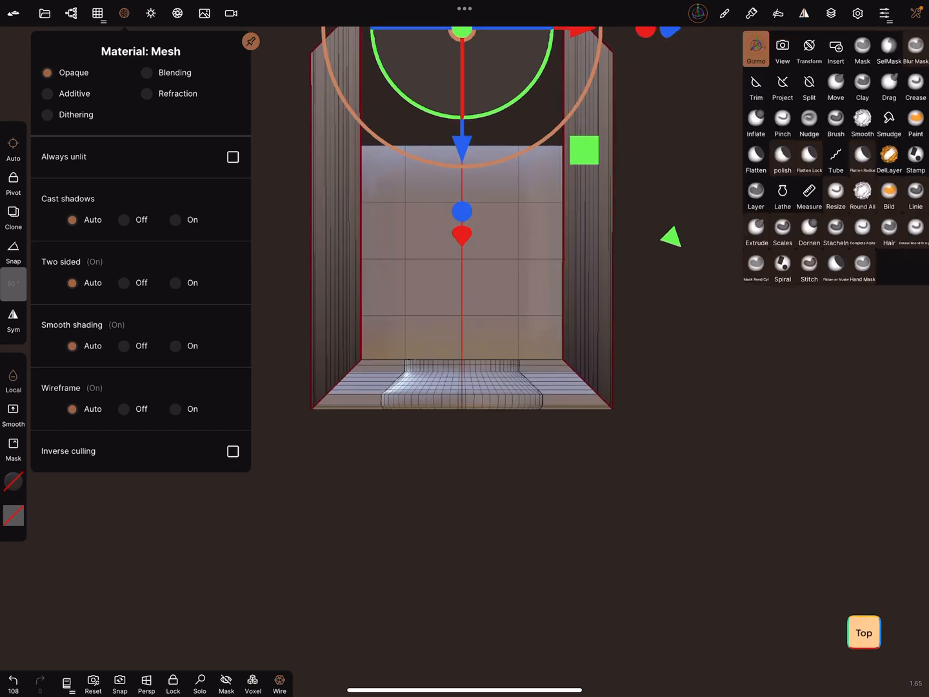
{"action": "left_click", "coordinate": [862, 48]}
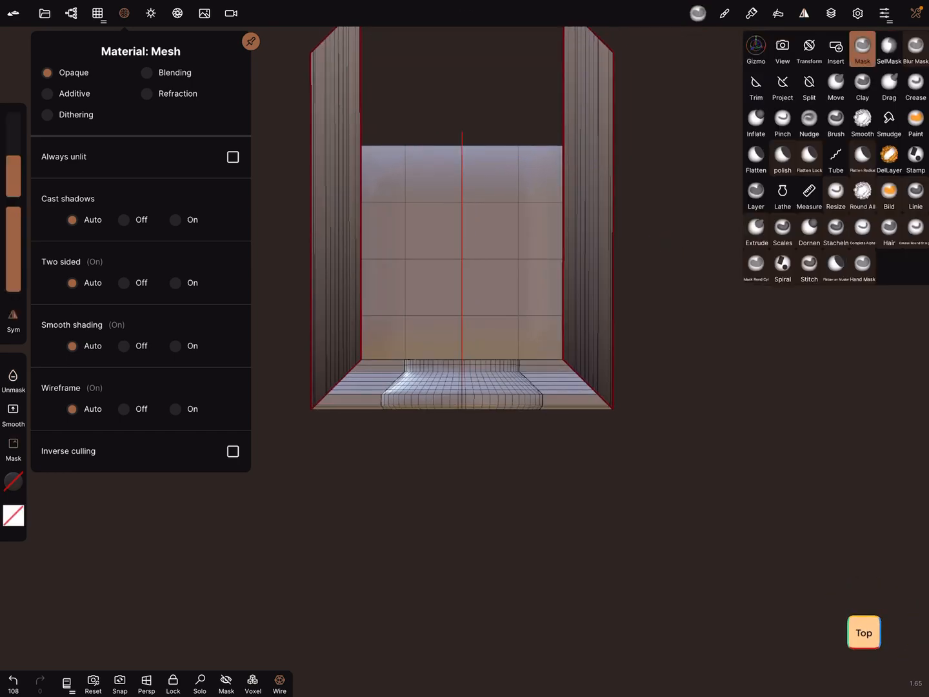
{"action": "left_click", "coordinate": [756, 48]}
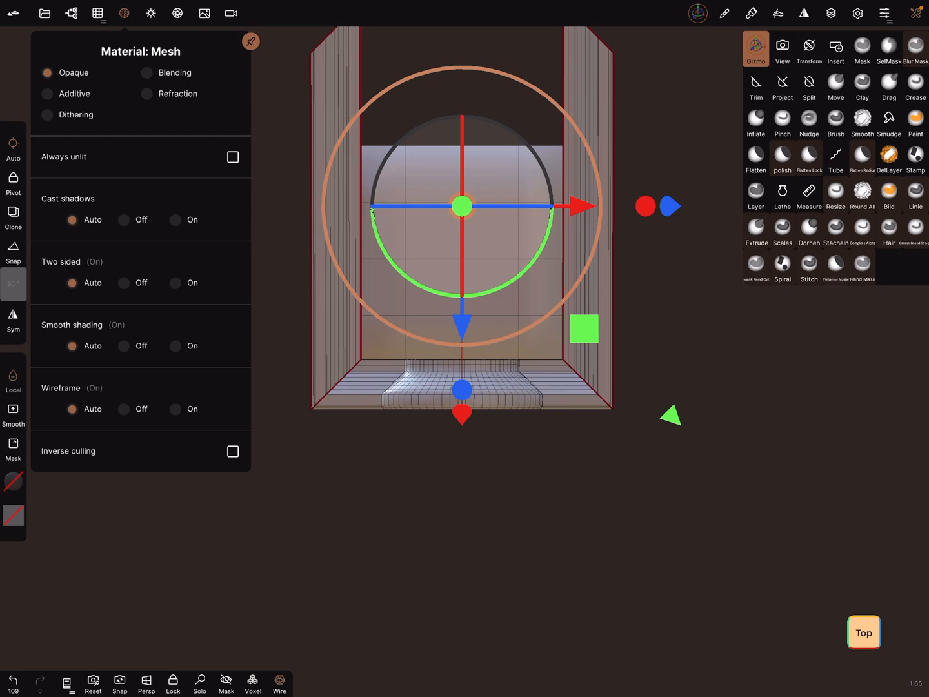
{"action": "left_click", "coordinate": [756, 85]}
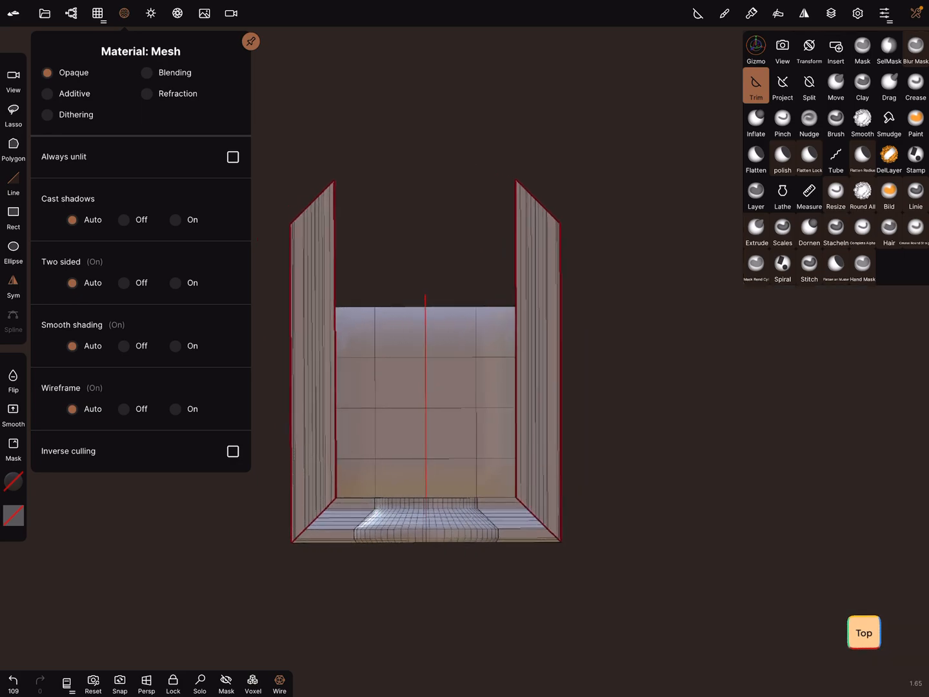
{"action": "left_click", "coordinate": [756, 85]}
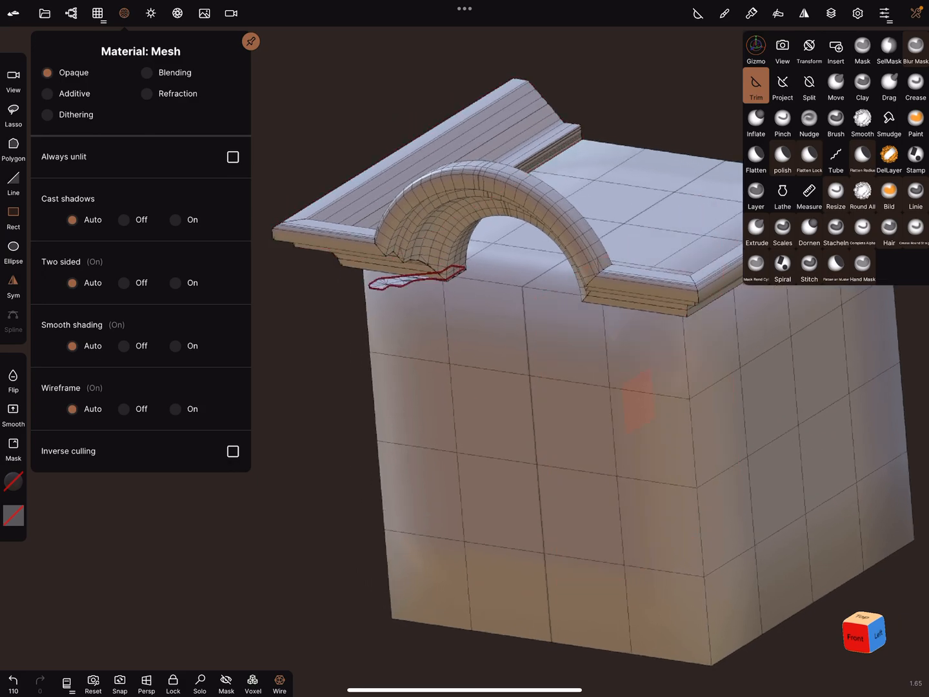
Unhide the arch molding, delete the leftover fragment, and select the box and cornice mesh
{"action": "left_click", "coordinate": [70, 13]}
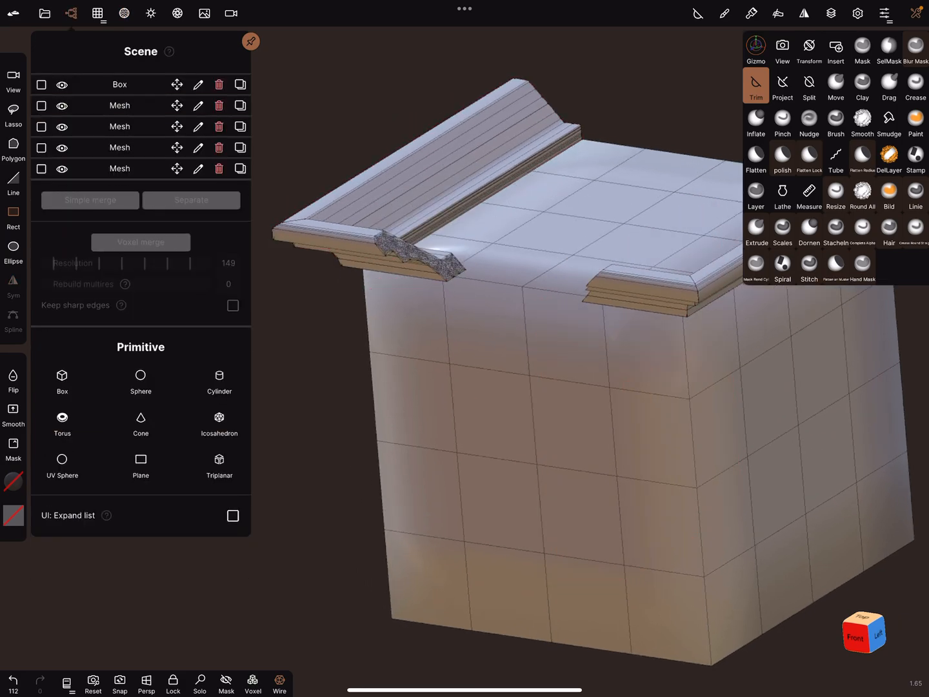
{"action": "left_click", "coordinate": [13, 682]}
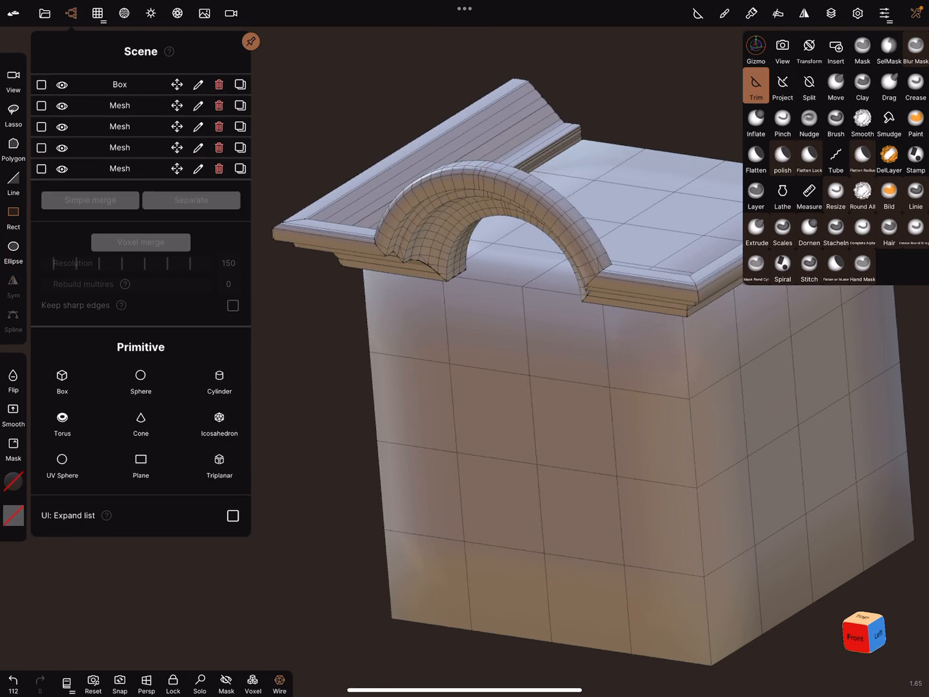
{"action": "left_click", "coordinate": [42, 127]}
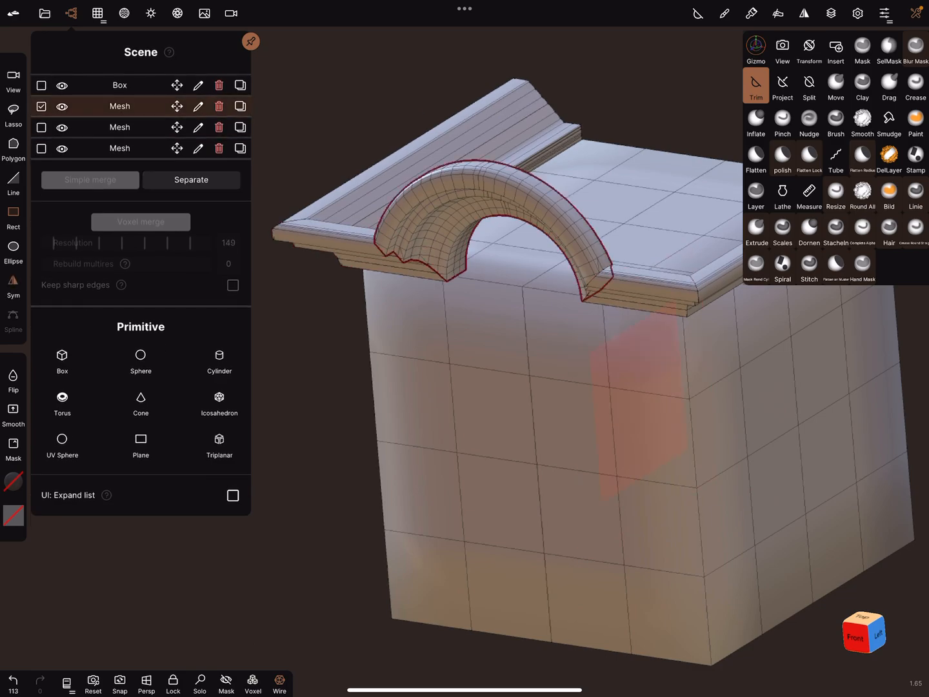
{"action": "left_click", "coordinate": [41, 84]}
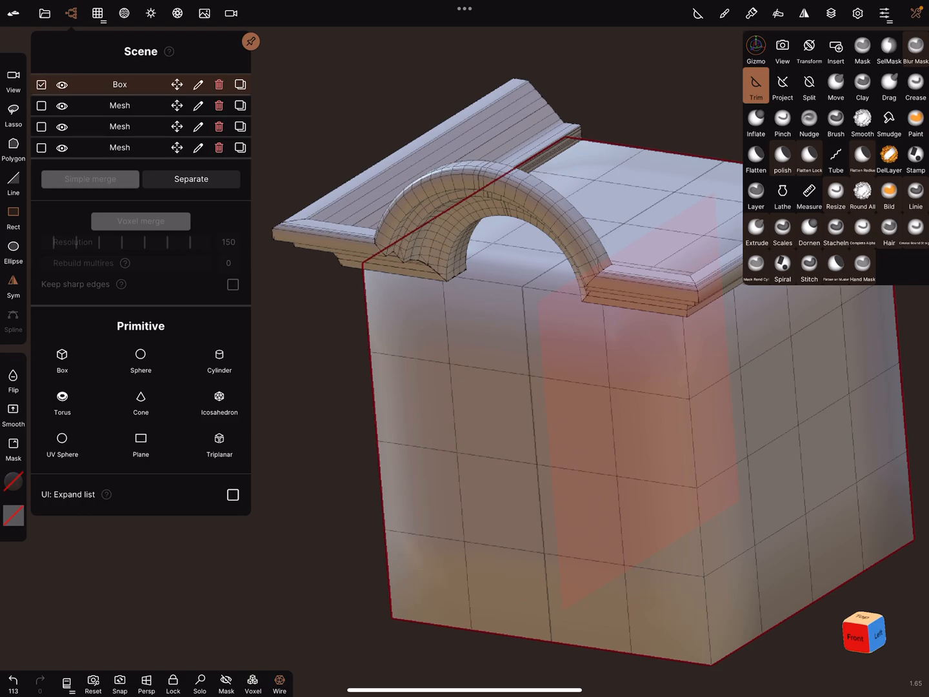
{"action": "left_click", "coordinate": [41, 147]}
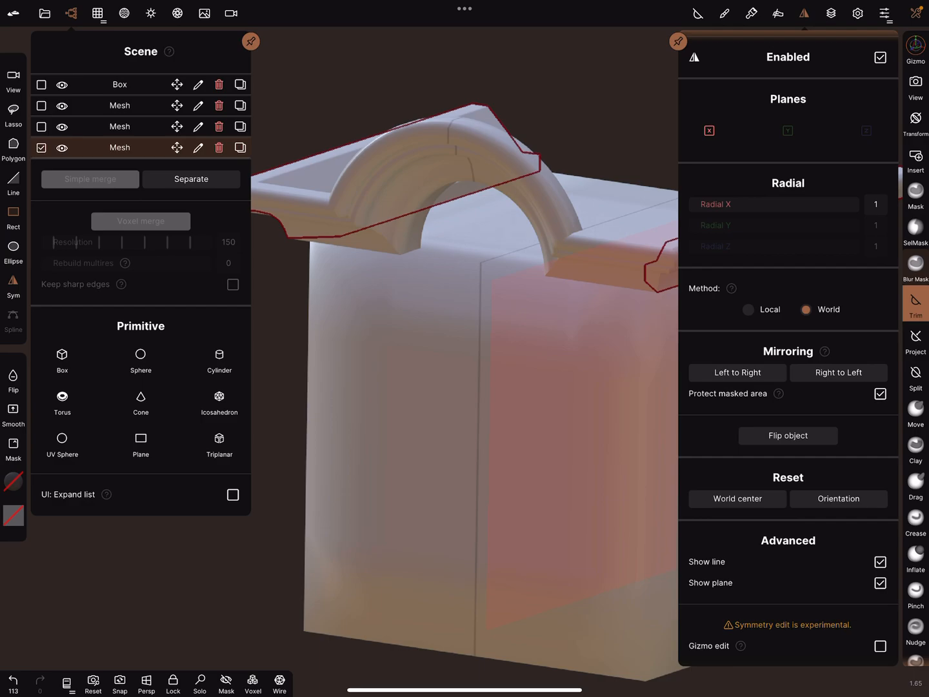
Hide the wireframe and enable post-processing for ambient occlusion shading
{"action": "left_click", "coordinate": [916, 13]}
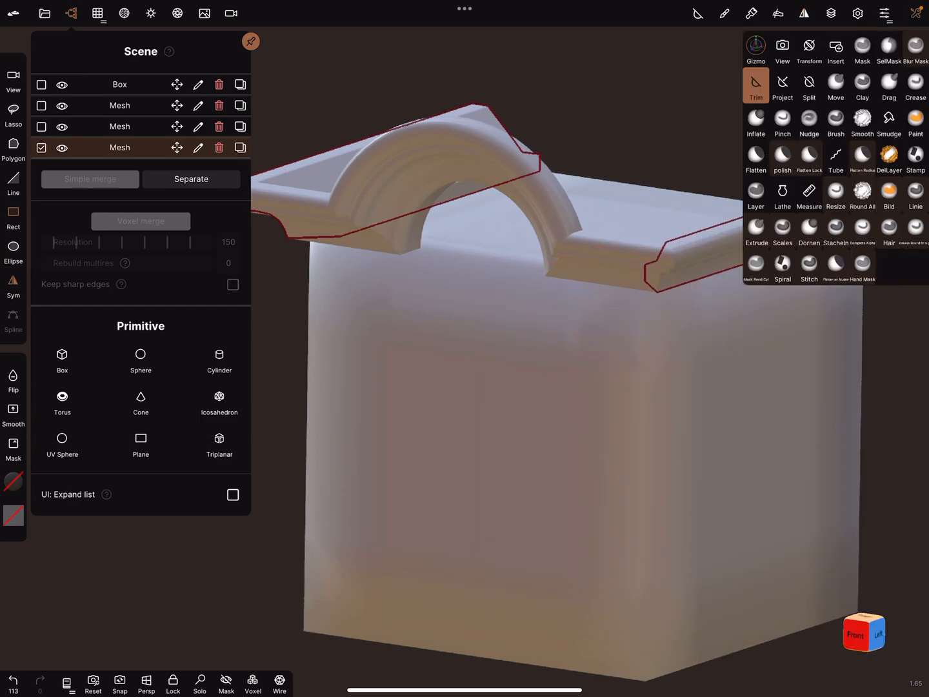
{"action": "left_click", "coordinate": [177, 13]}
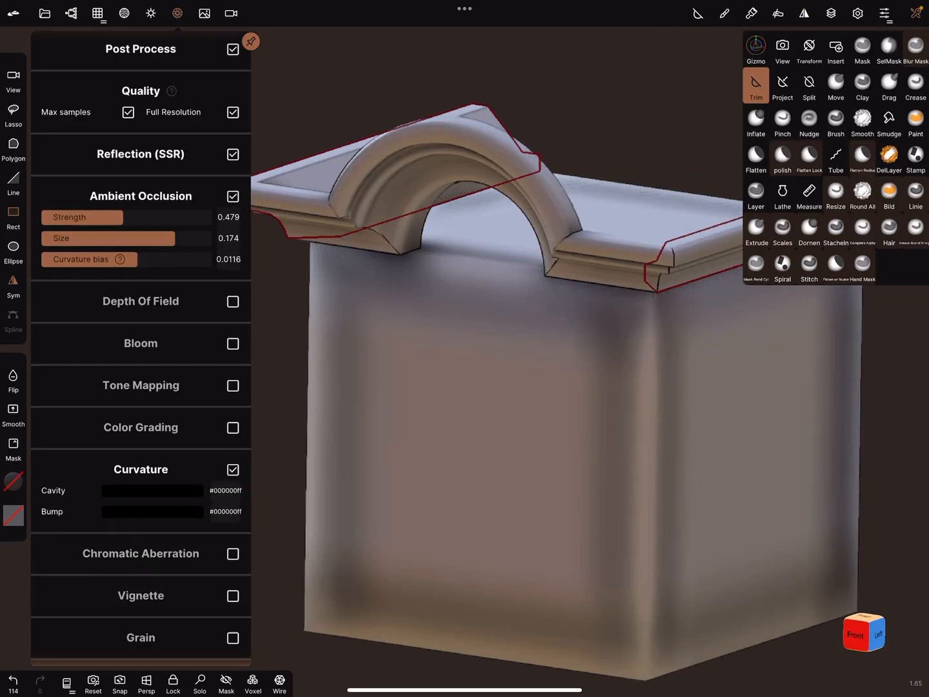